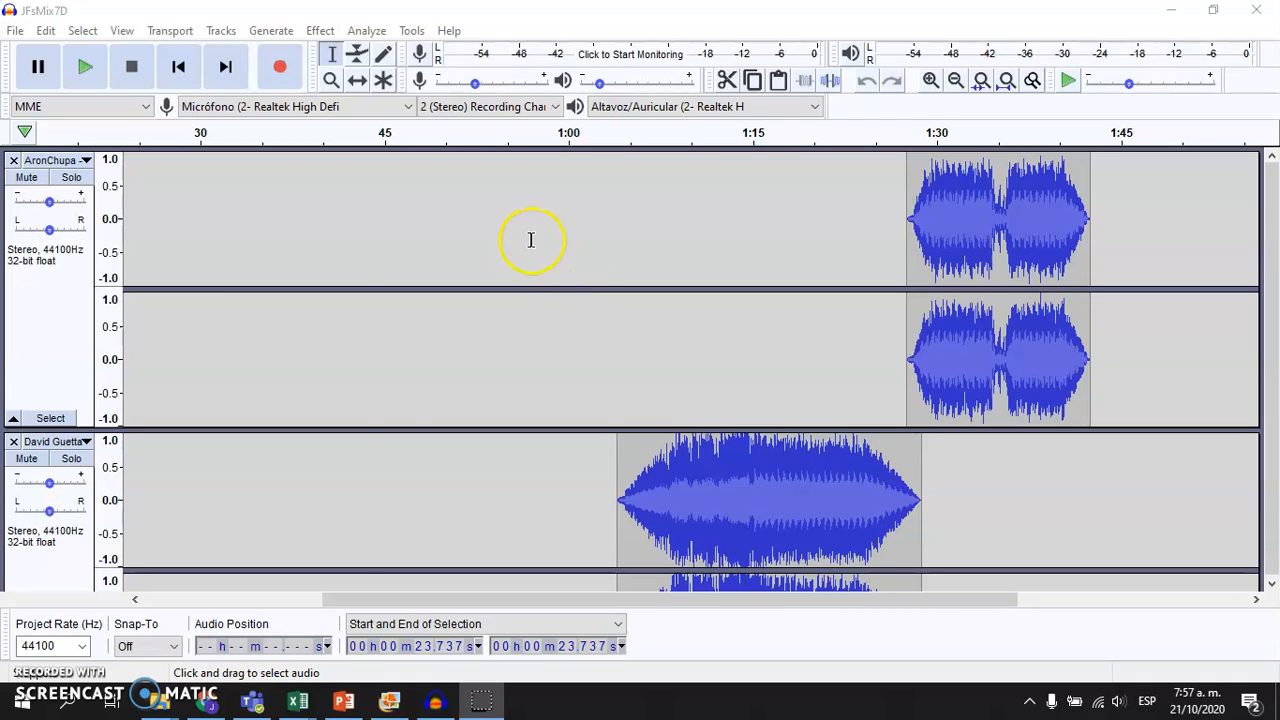
{"action": "mouse_move", "coordinate": [340, 212]}
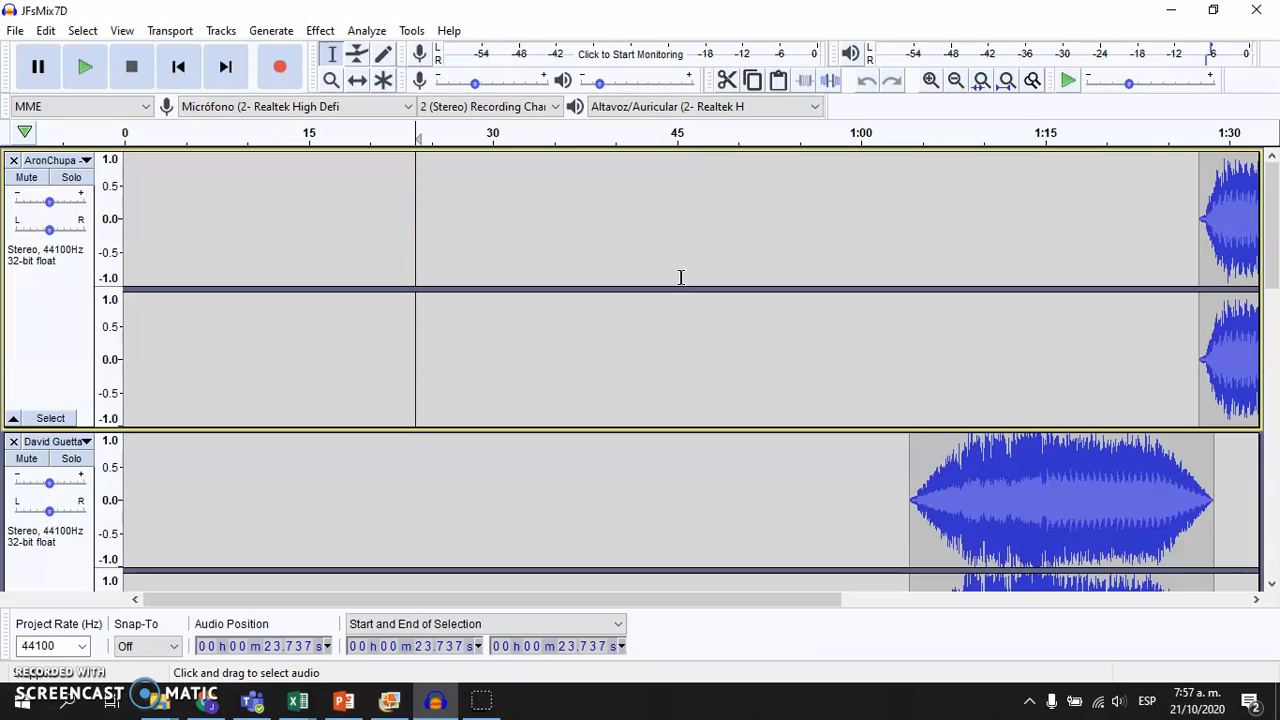
{"action": "mouse_move", "coordinate": [500, 200]}
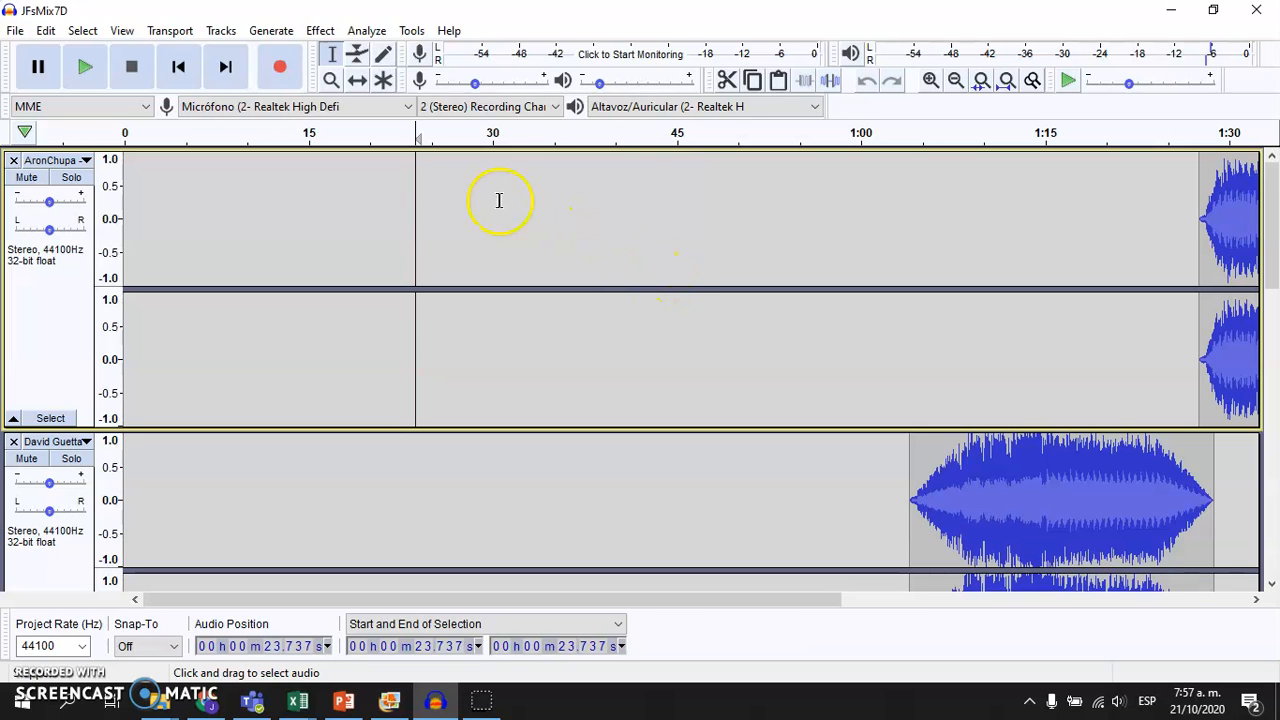
Step: Fit the full timeline (0 to about 2:00) to the window width via View > Track Size > Fit to Width
{"action": "left_click", "coordinate": [122, 30]}
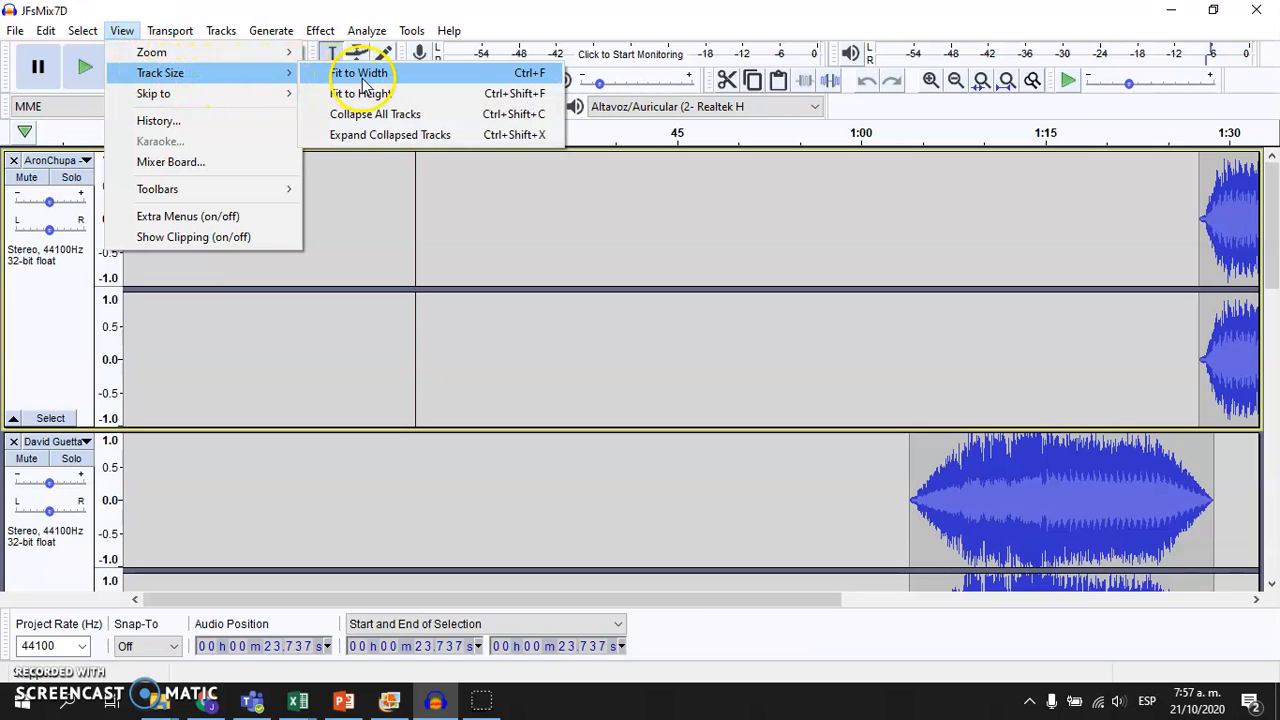
{"action": "left_click", "coordinate": [360, 72]}
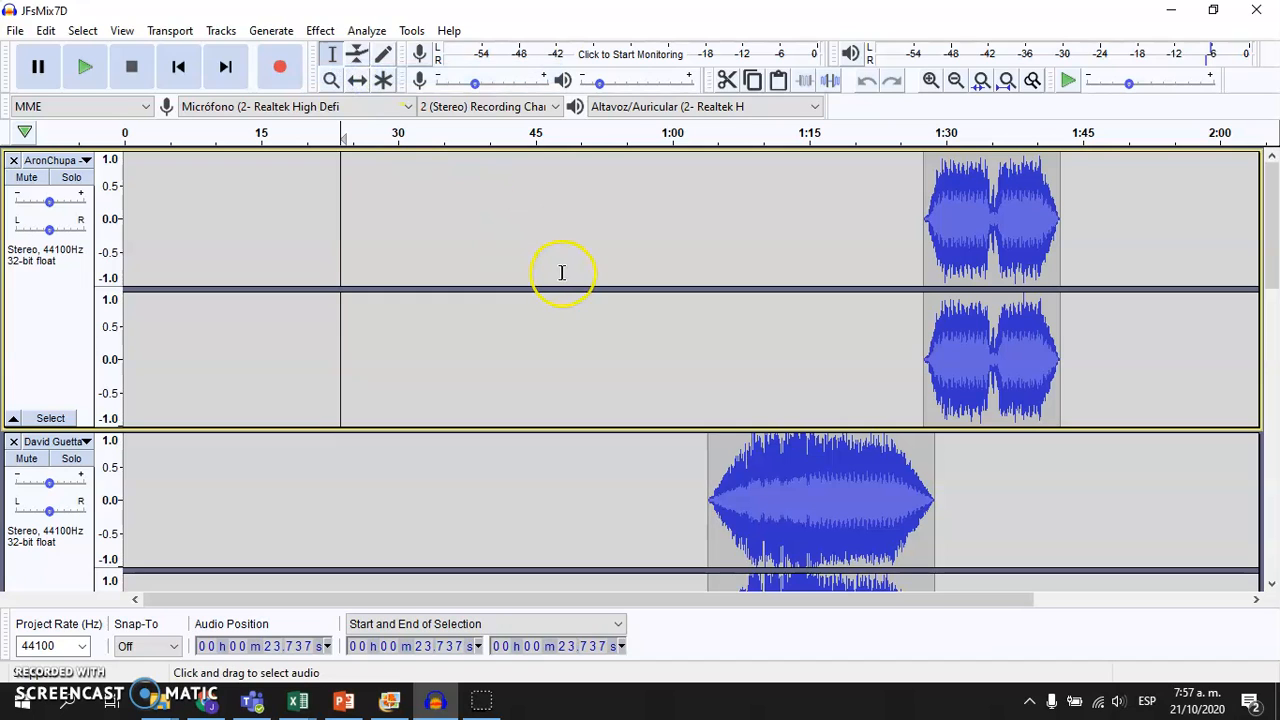
{"action": "scroll", "scroll_direction": "down", "scroll_amount": 3}
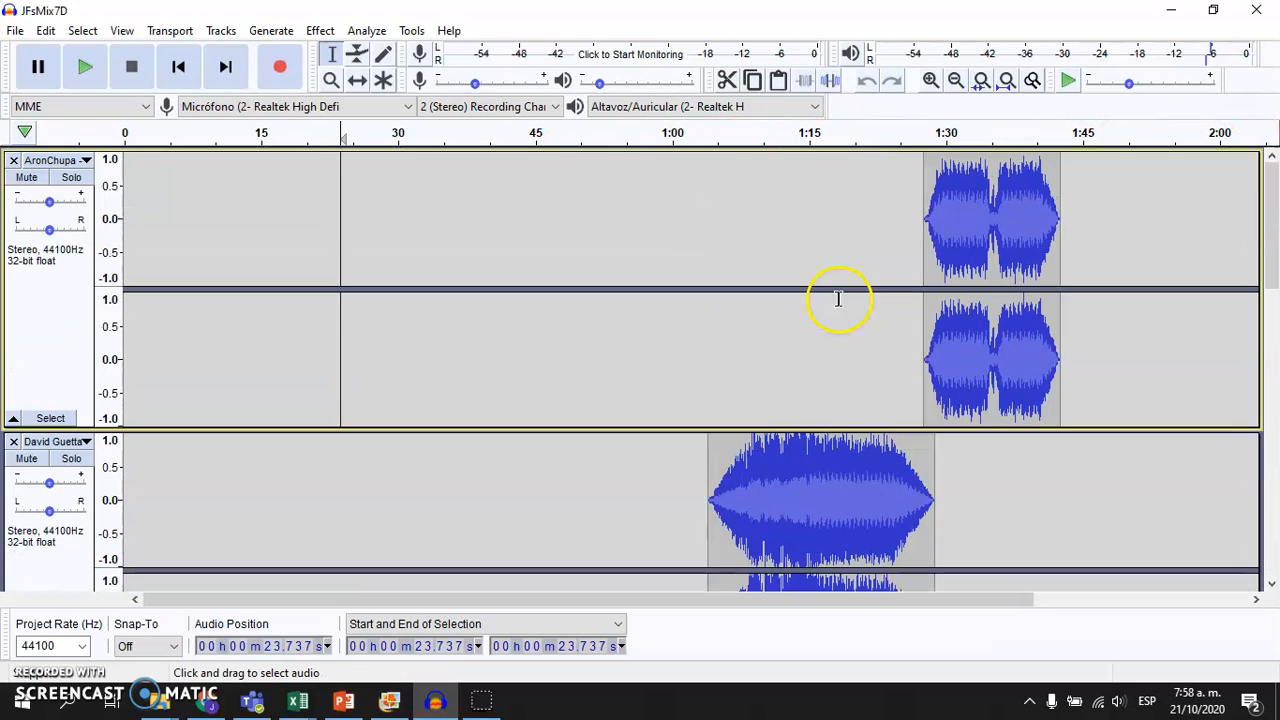
Step: Fit all five tracks vertically in the window via View > Track Size > Fit to Height
{"action": "left_click", "coordinate": [120, 30]}
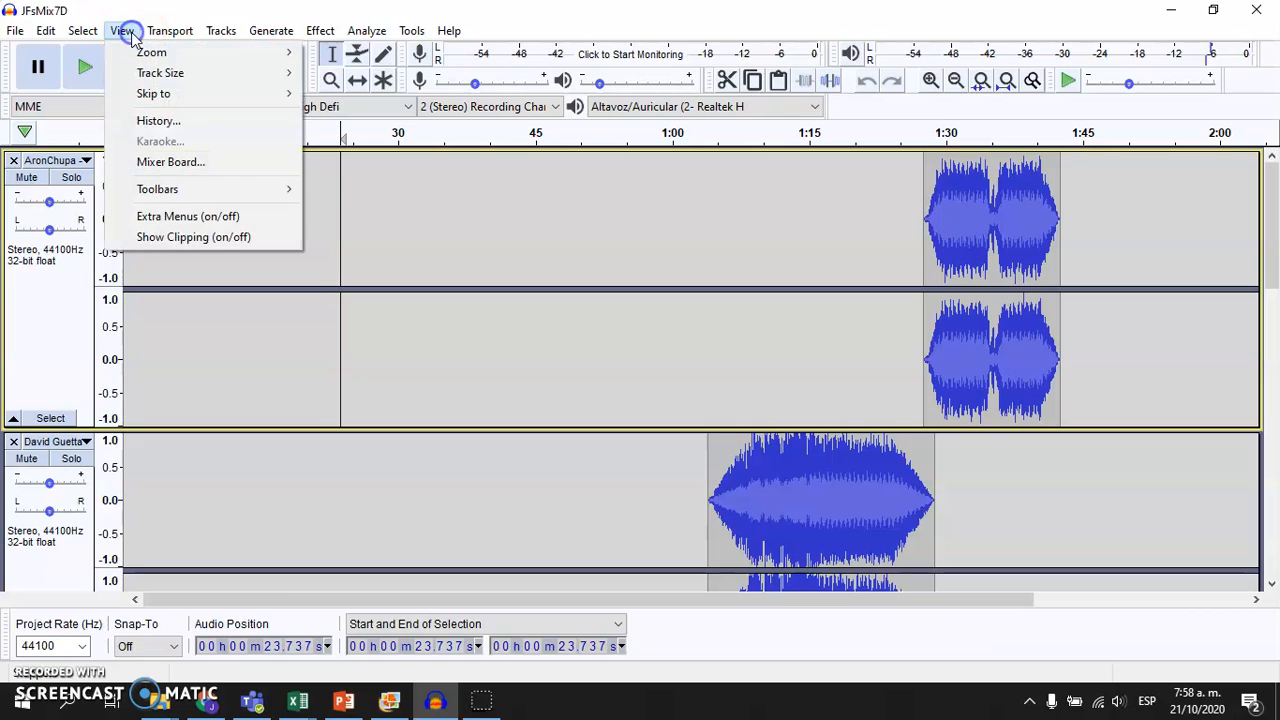
{"action": "mouse_move", "coordinate": [160, 72]}
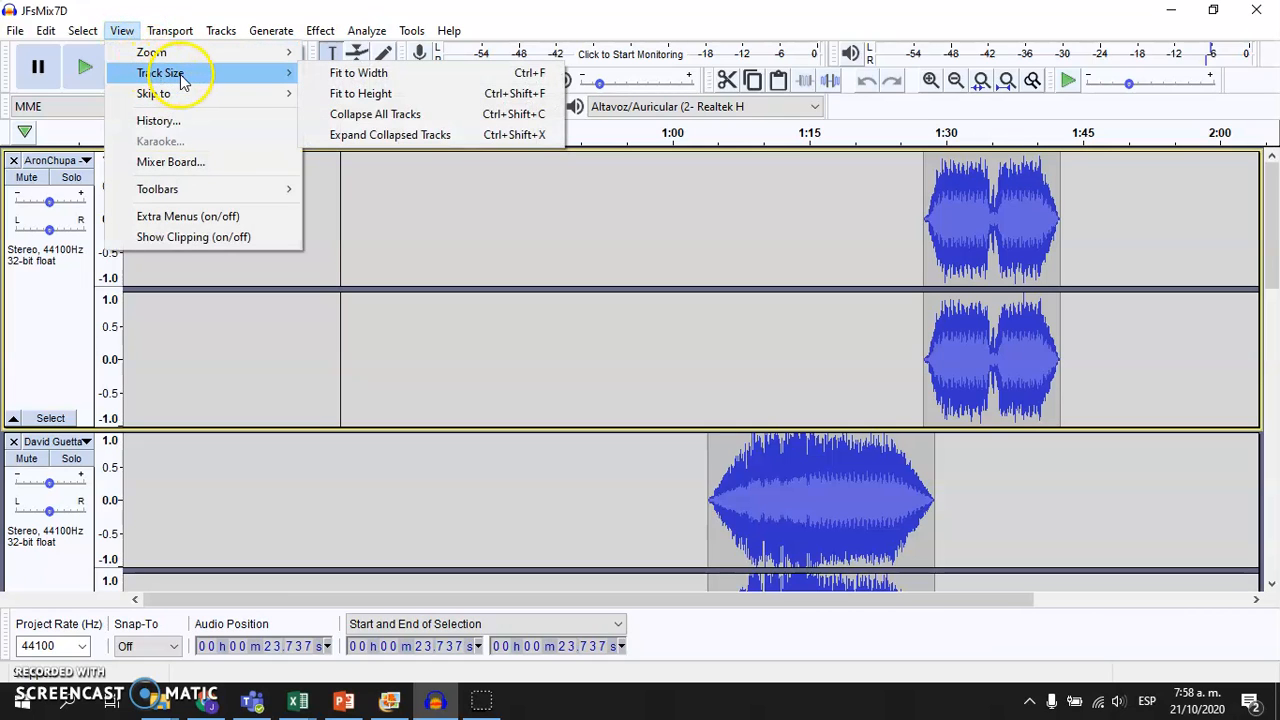
{"action": "left_click", "coordinate": [376, 112]}
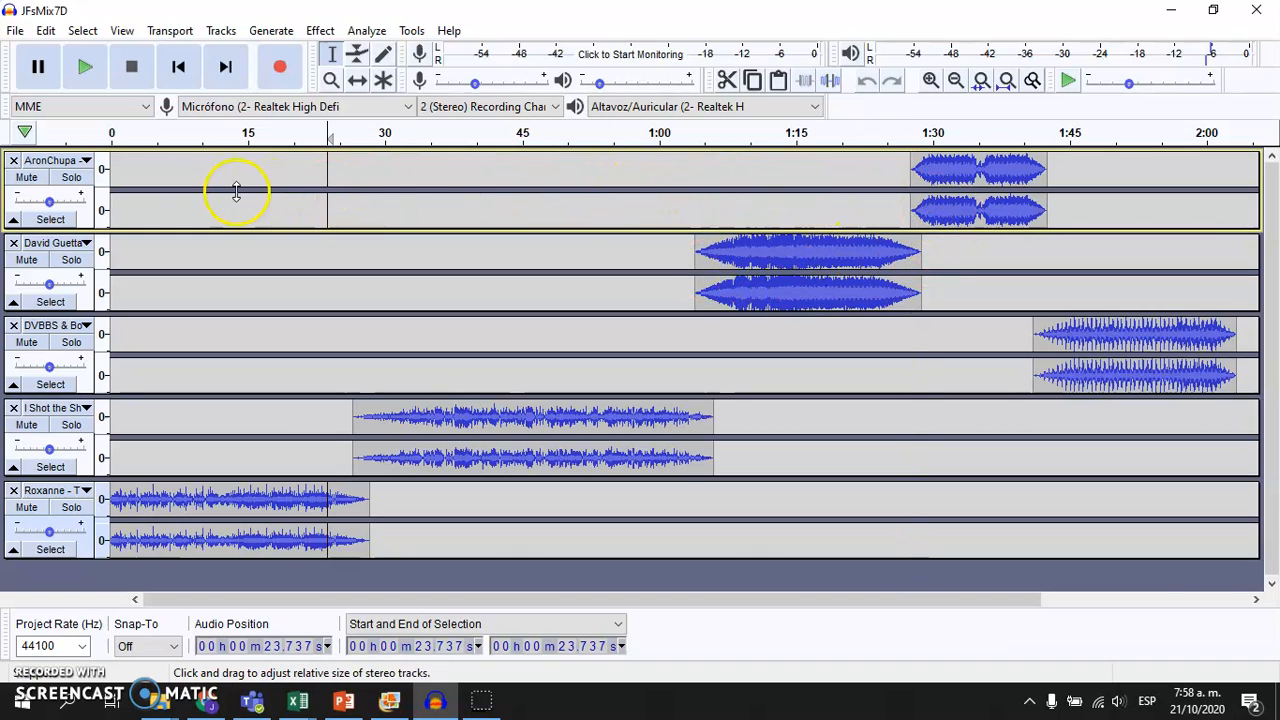
{"action": "mouse_move", "coordinate": [324, 464]}
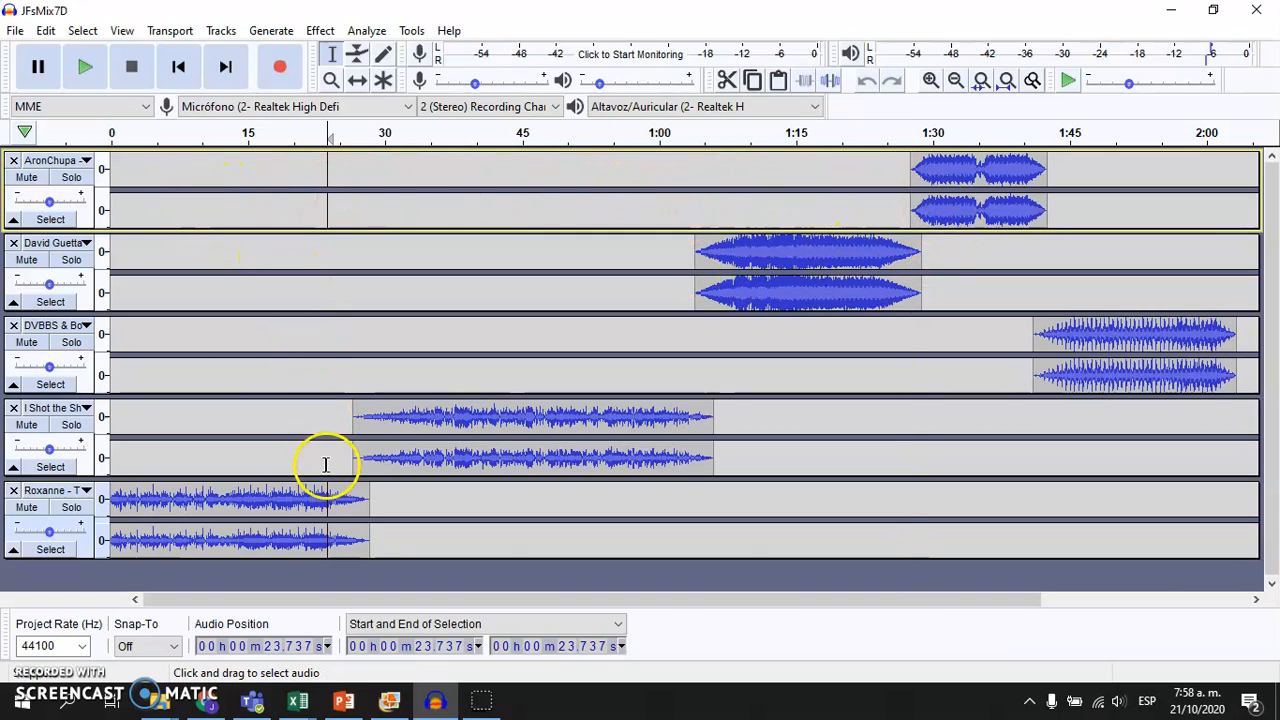
{"action": "mouse_move", "coordinate": [876, 260]}
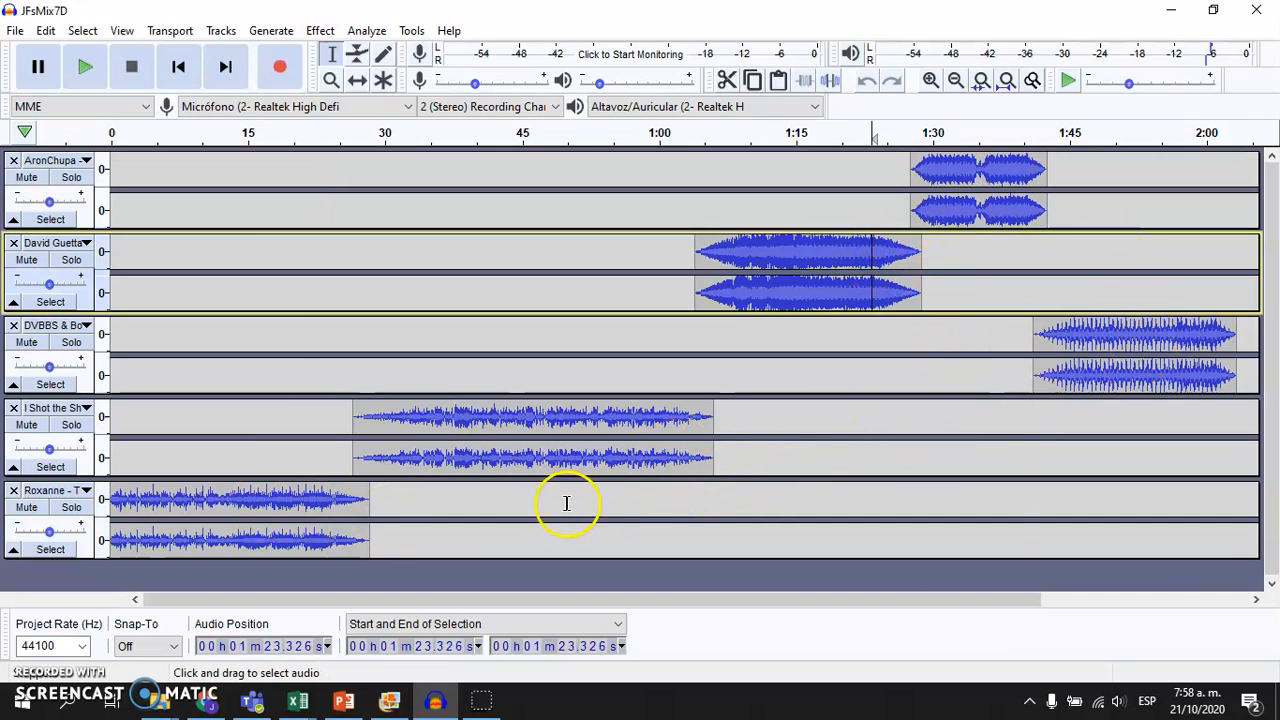
{"action": "mouse_move", "coordinate": [496, 458]}
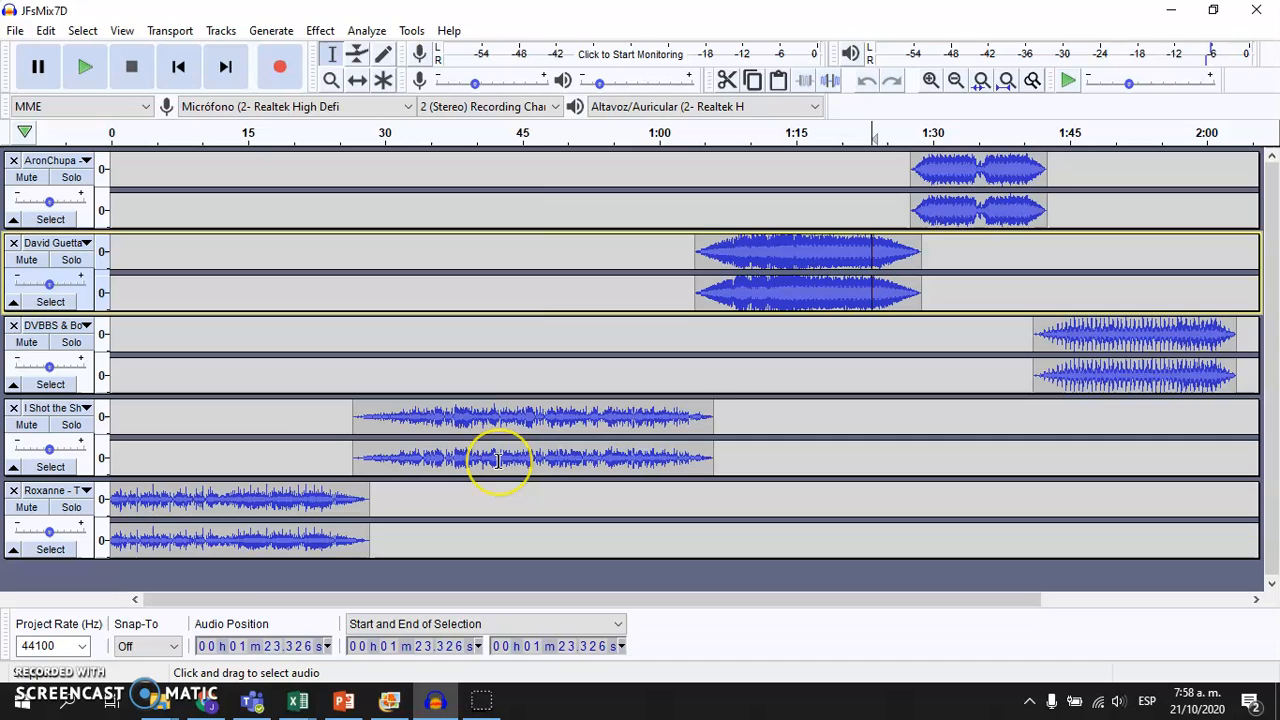
{"action": "left_click", "coordinate": [16, 700]}
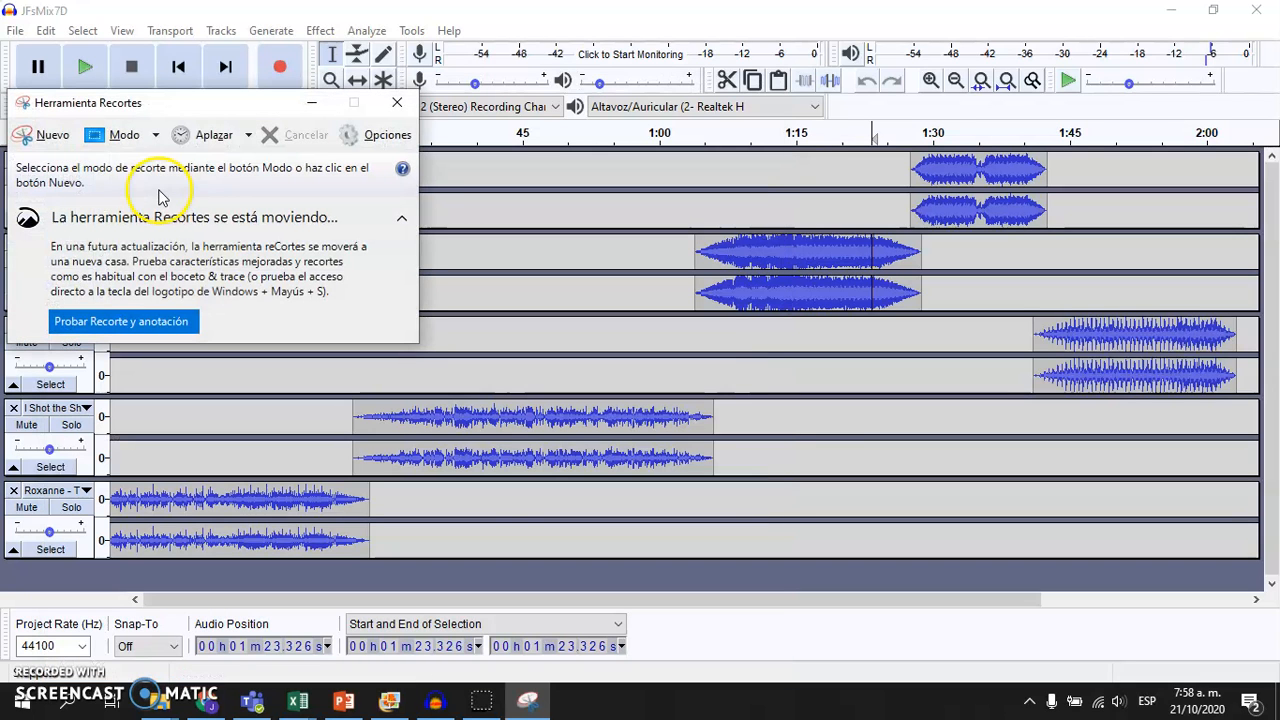
Step: Capture a snip of the five-track area and save it to the Desktop as JFMix PNG
{"action": "left_click", "coordinate": [396, 102]}
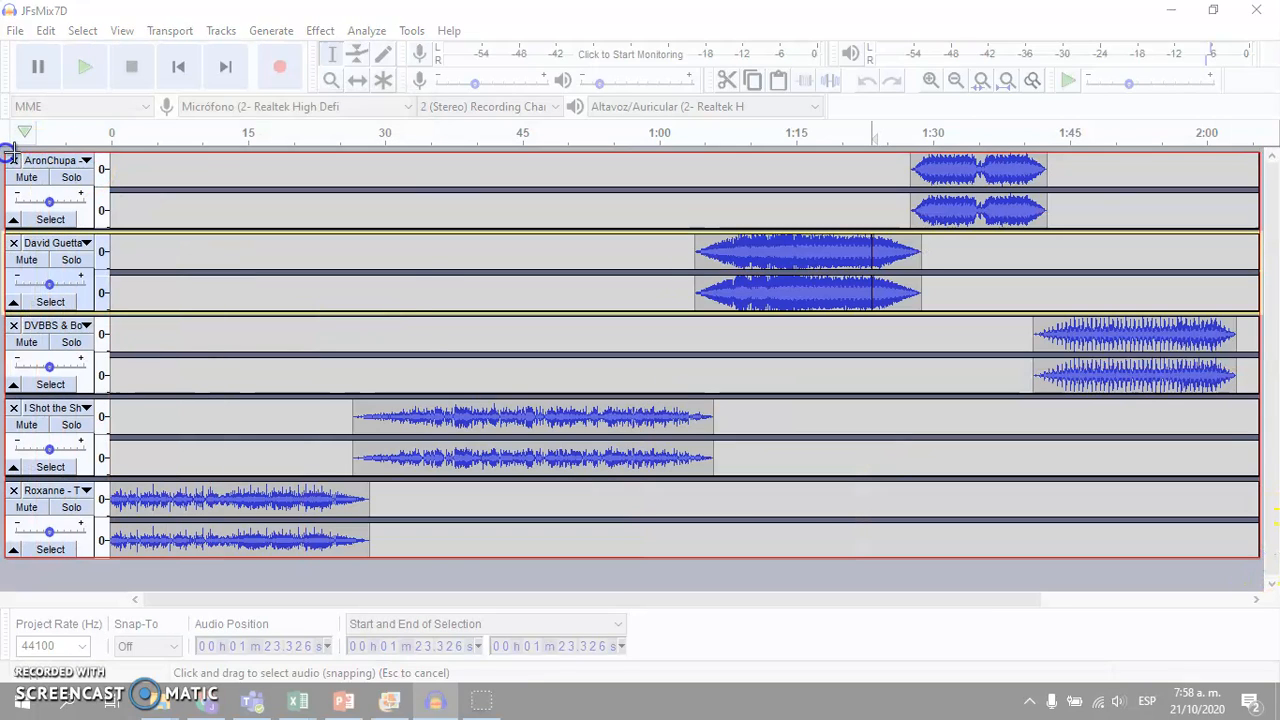
{"action": "left_click", "coordinate": [480, 700]}
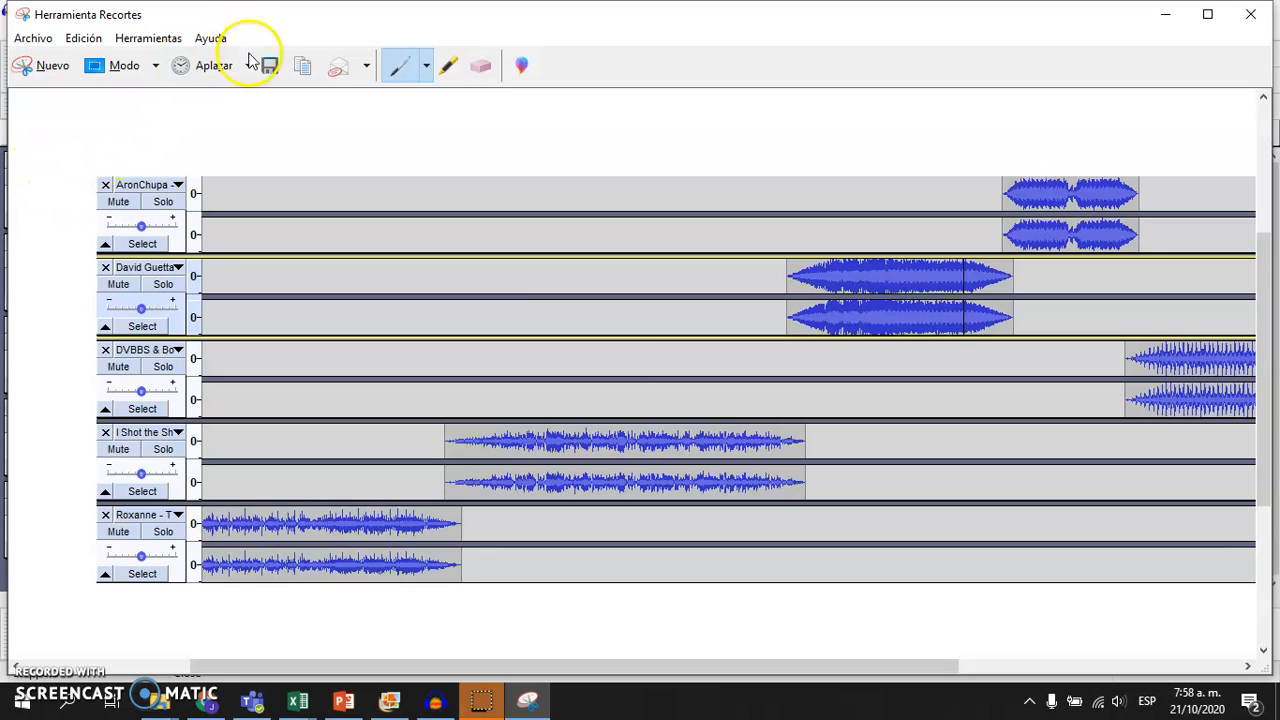
{"action": "left_click", "coordinate": [268, 66]}
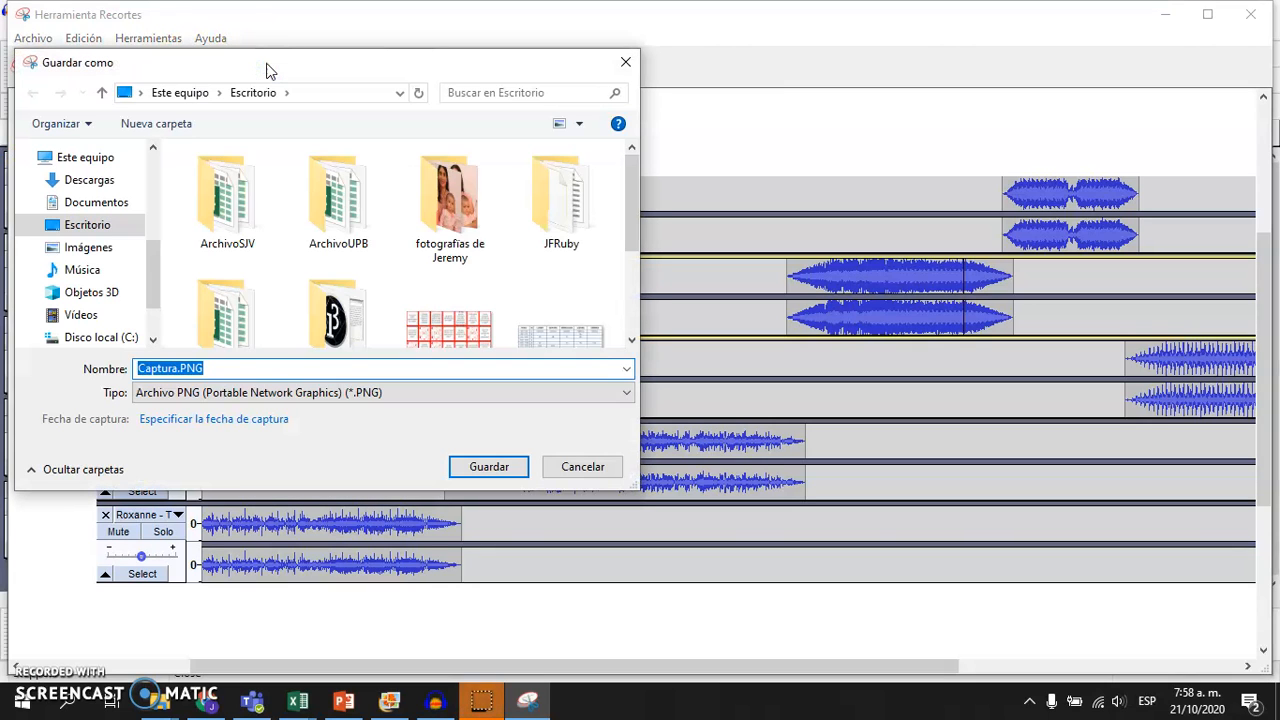
{"action": "type", "text": "JF"}
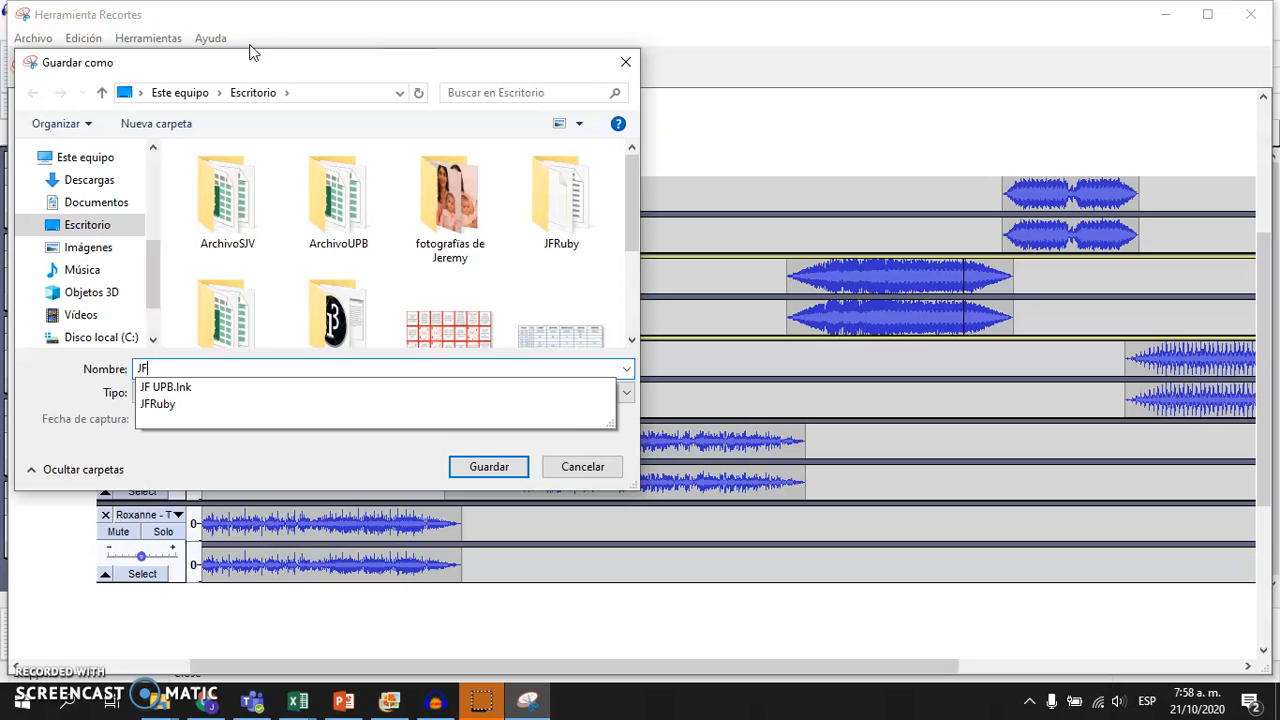
{"action": "type", "text": "Mix"}
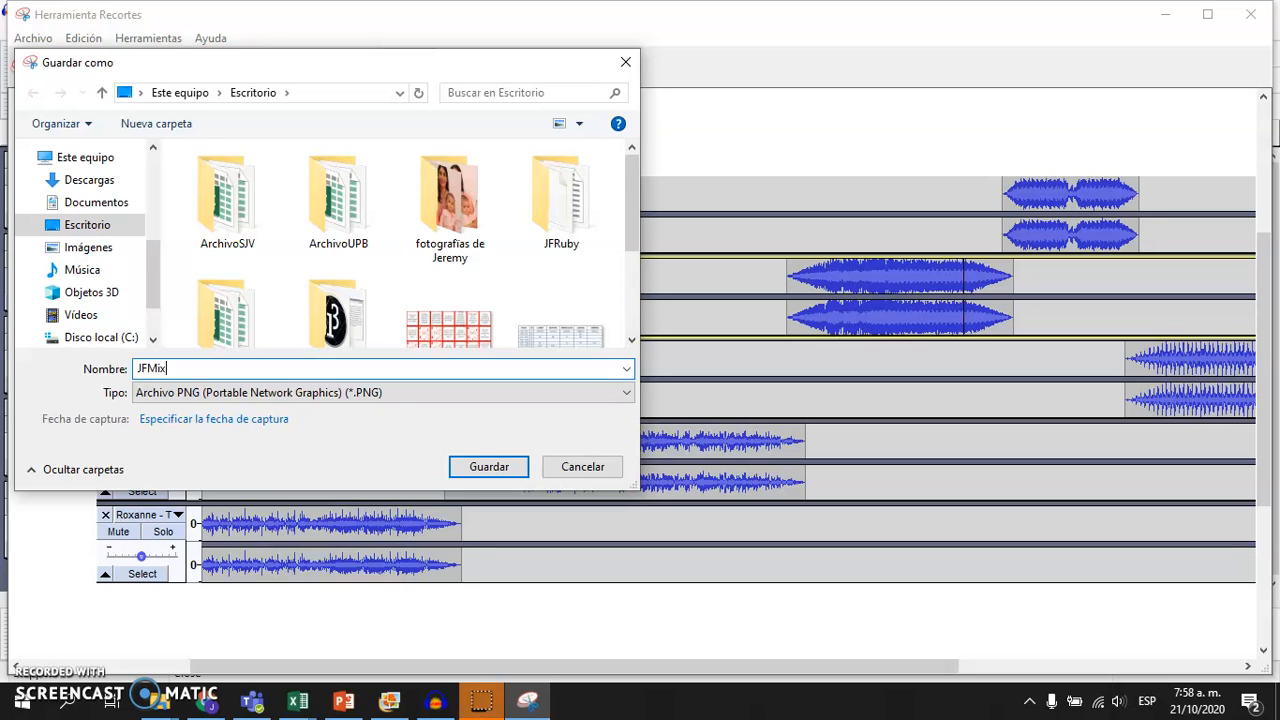
{"action": "left_click", "coordinate": [488, 466]}
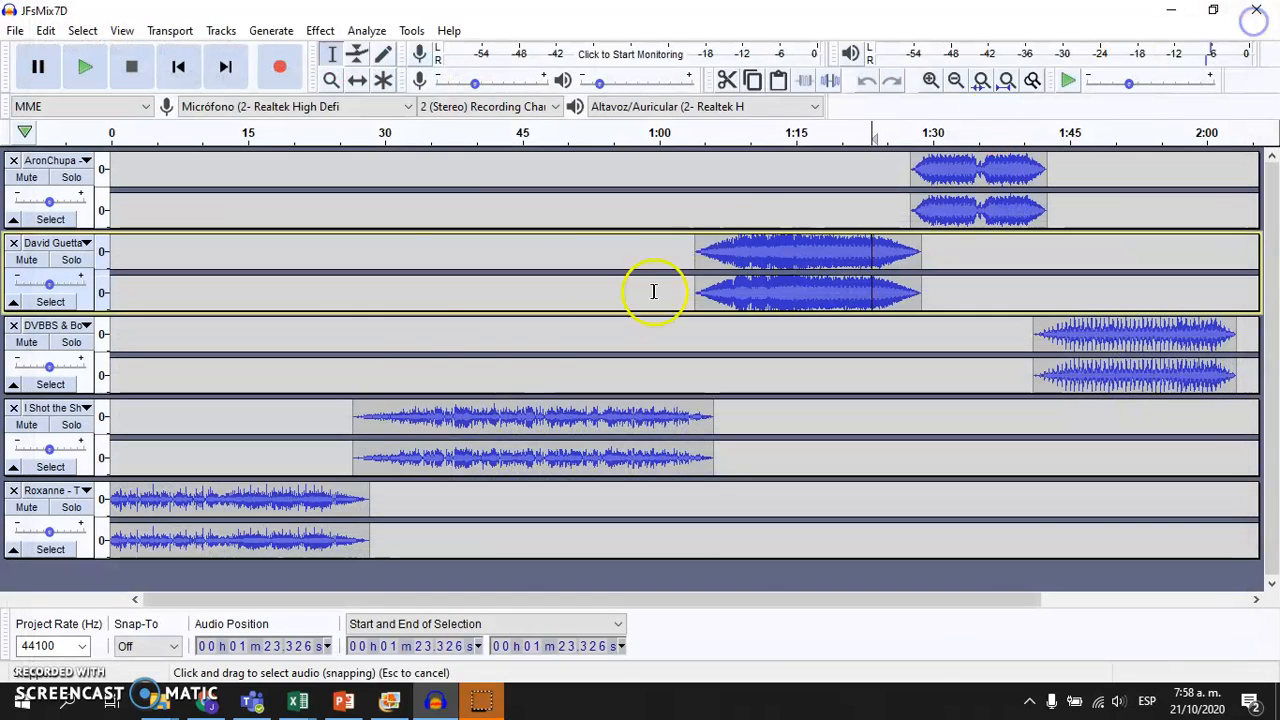
Step: Bring up the Export as MP3 dialog for the mix from the File > Export menu
{"action": "left_click", "coordinate": [16, 30]}
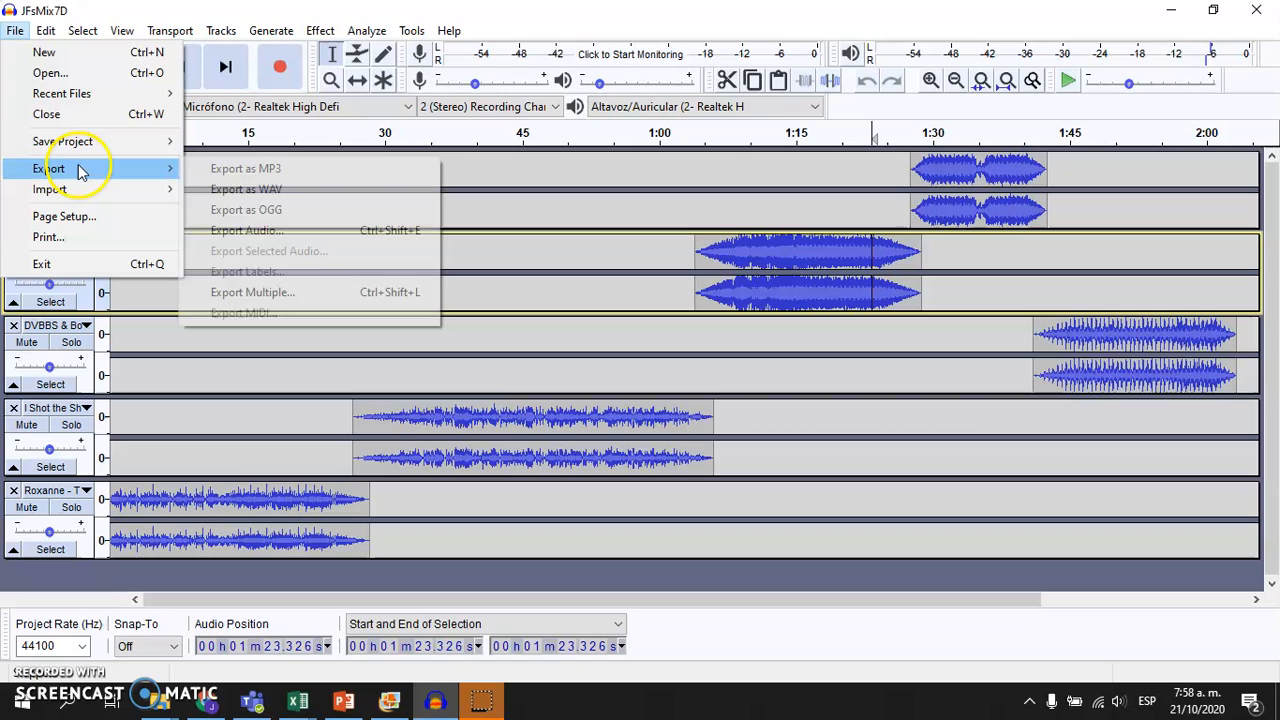
{"action": "mouse_move", "coordinate": [260, 168]}
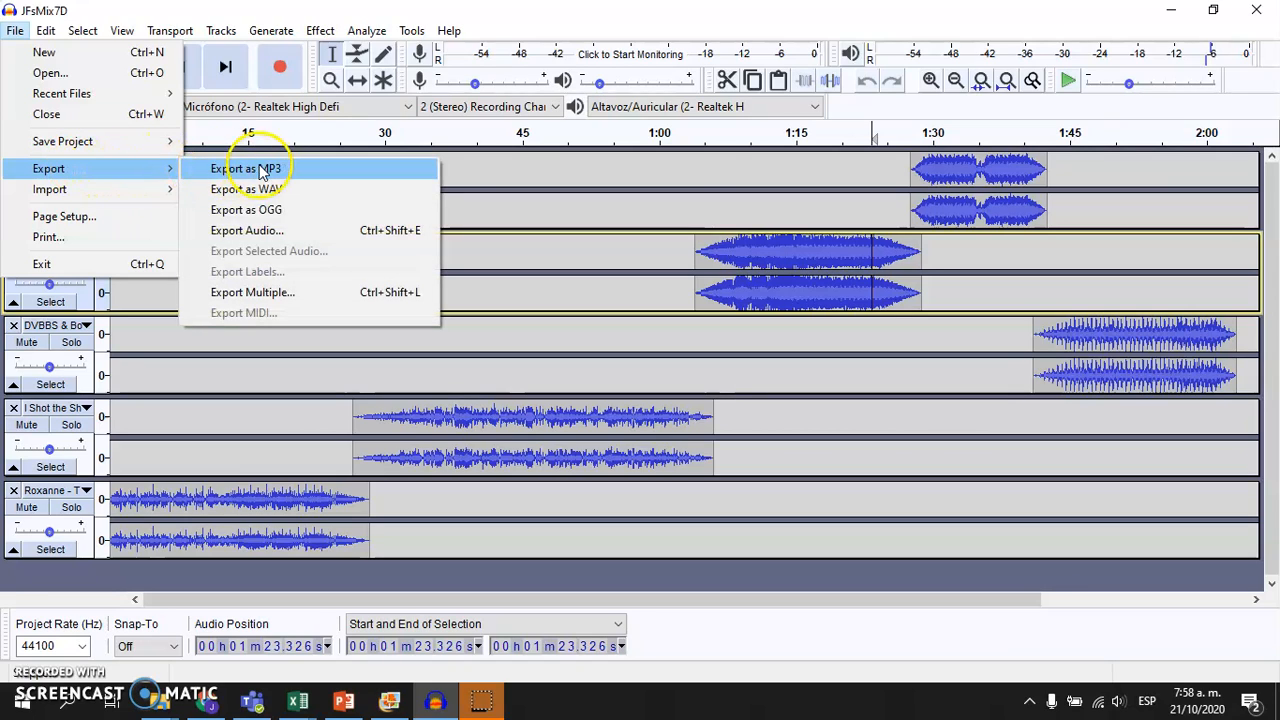
{"action": "mouse_move", "coordinate": [264, 170]}
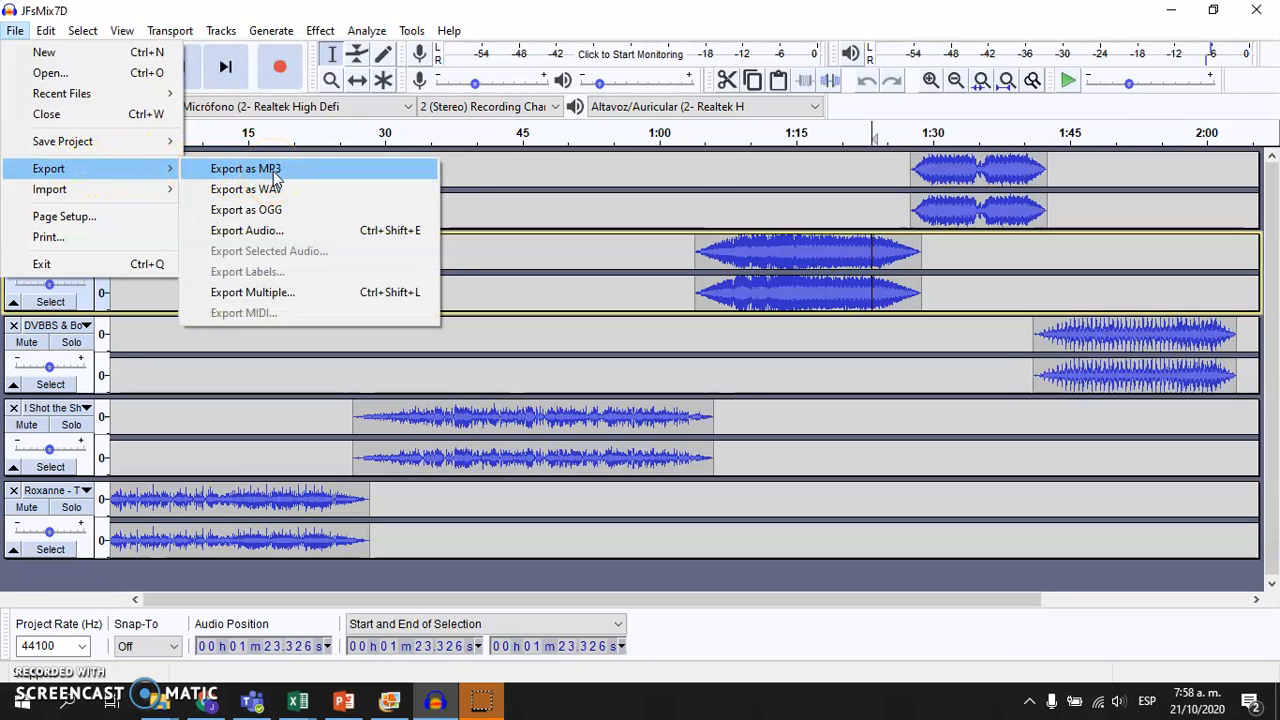
{"action": "left_click", "coordinate": [244, 168]}
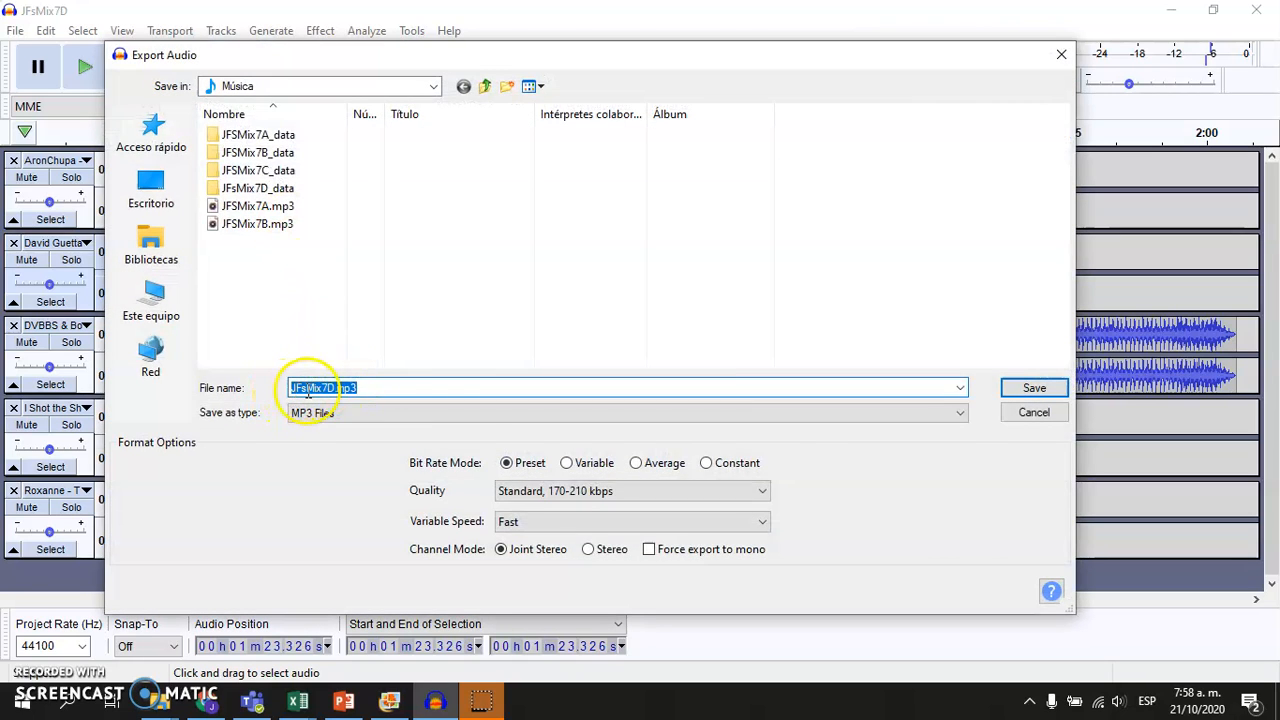
Step: Save the MP3 in Música and accept the existing metadata tags (The Police, Roxanne)
{"action": "left_click", "coordinate": [368, 388]}
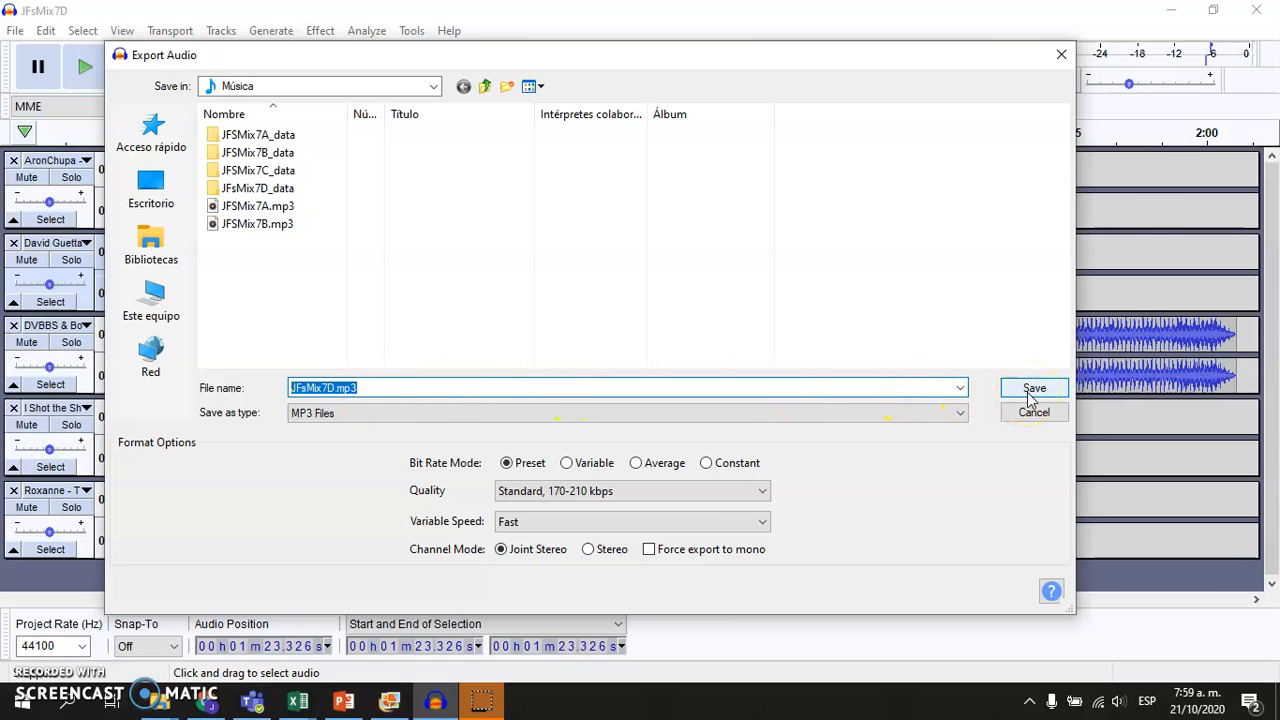
{"action": "left_click", "coordinate": [1032, 388]}
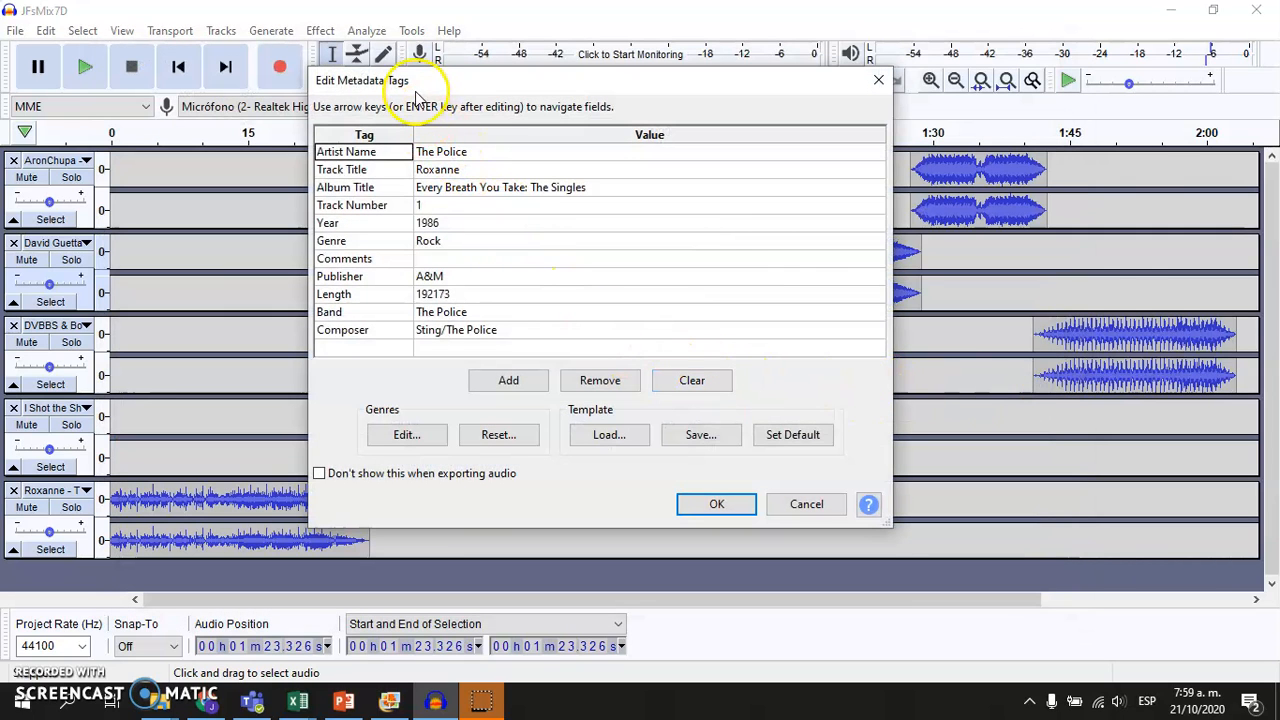
{"action": "mouse_move", "coordinate": [670, 380]}
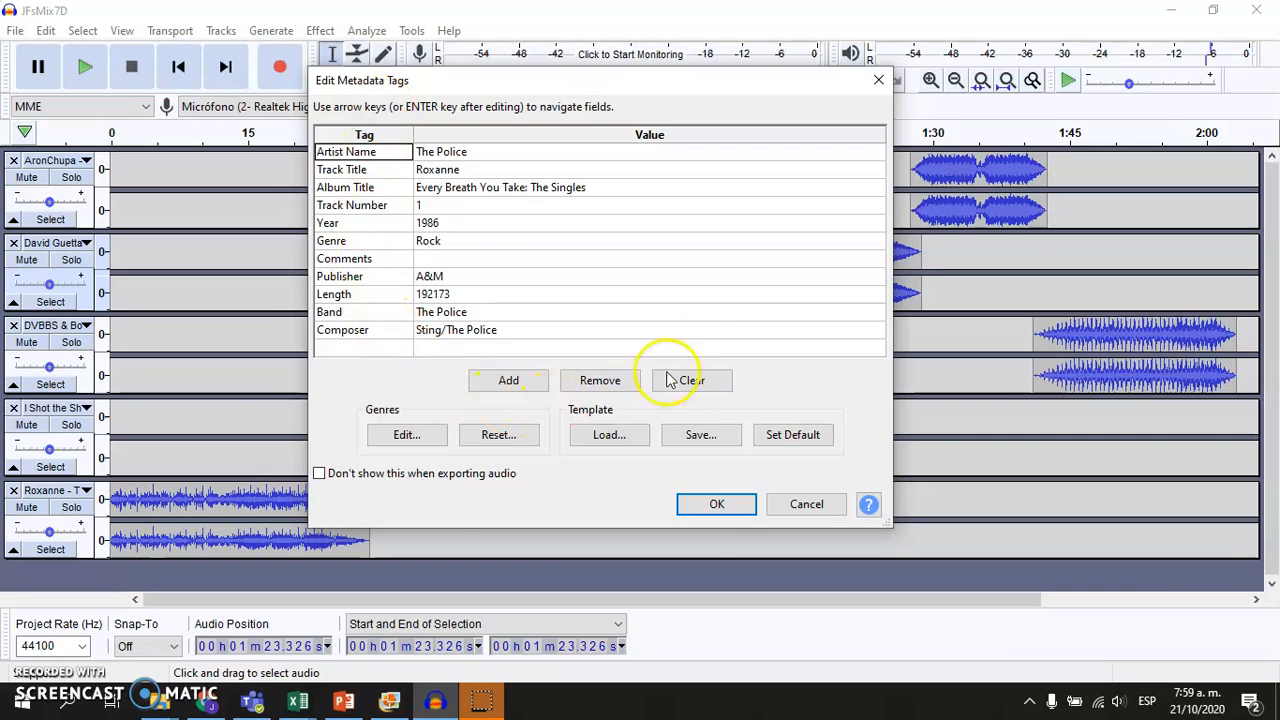
{"action": "mouse_move", "coordinate": [456, 200]}
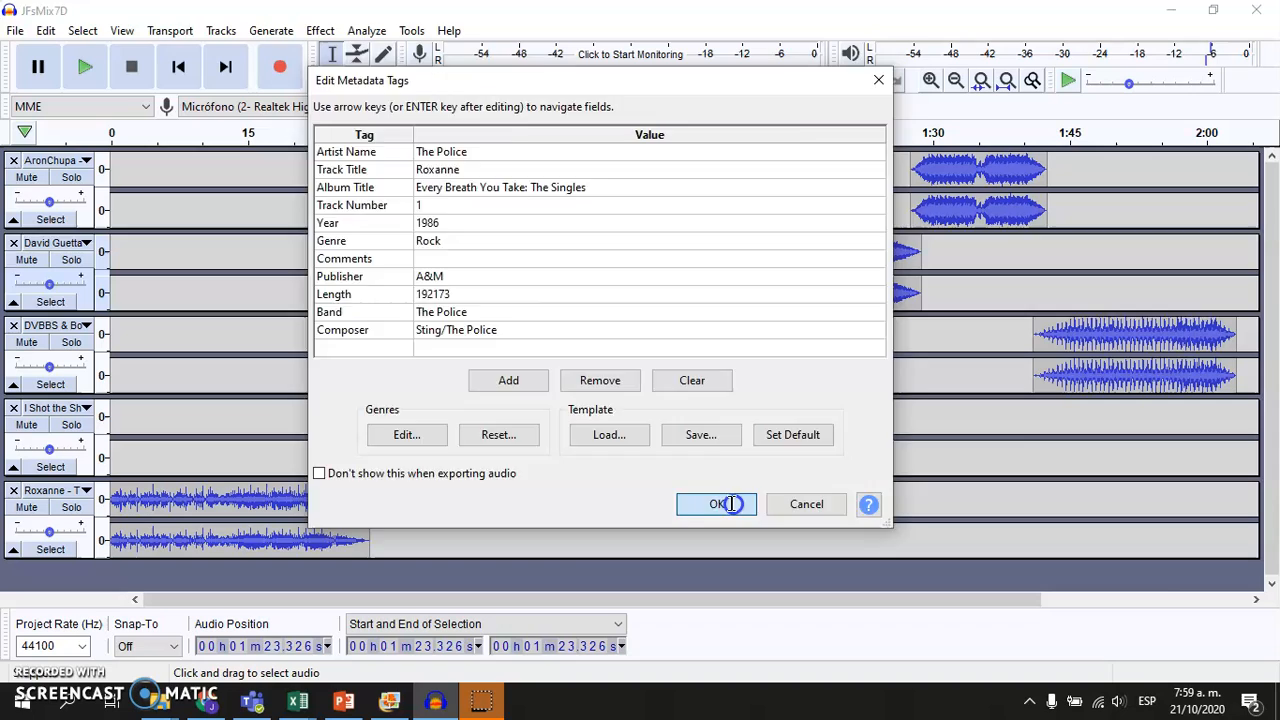
{"action": "left_click", "coordinate": [716, 504]}
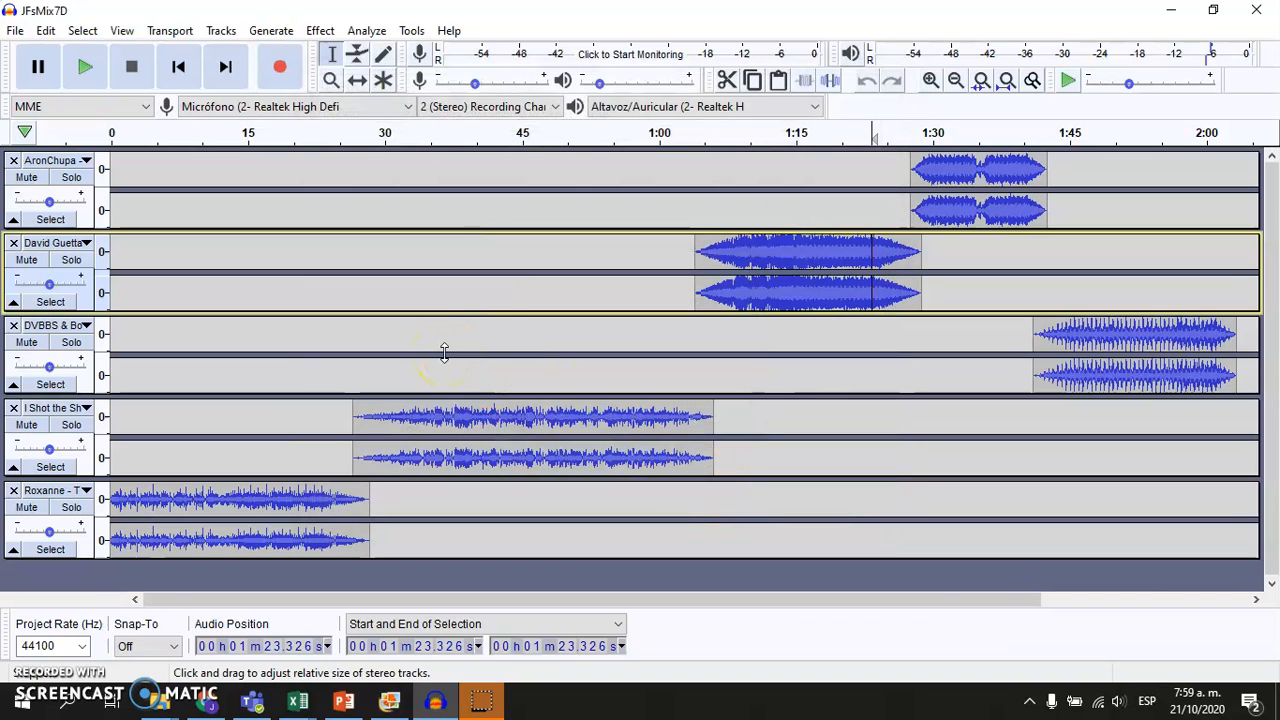
{"action": "mouse_move", "coordinate": [488, 220]}
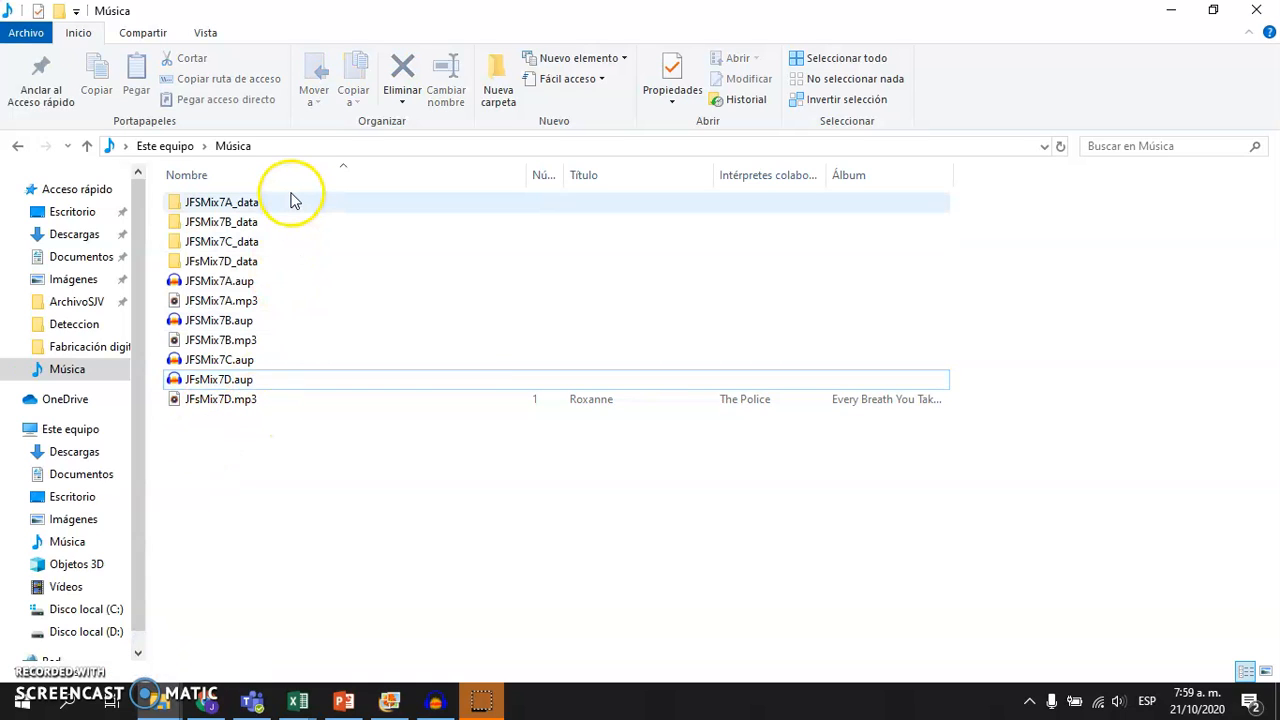
{"action": "mouse_move", "coordinate": [280, 300]}
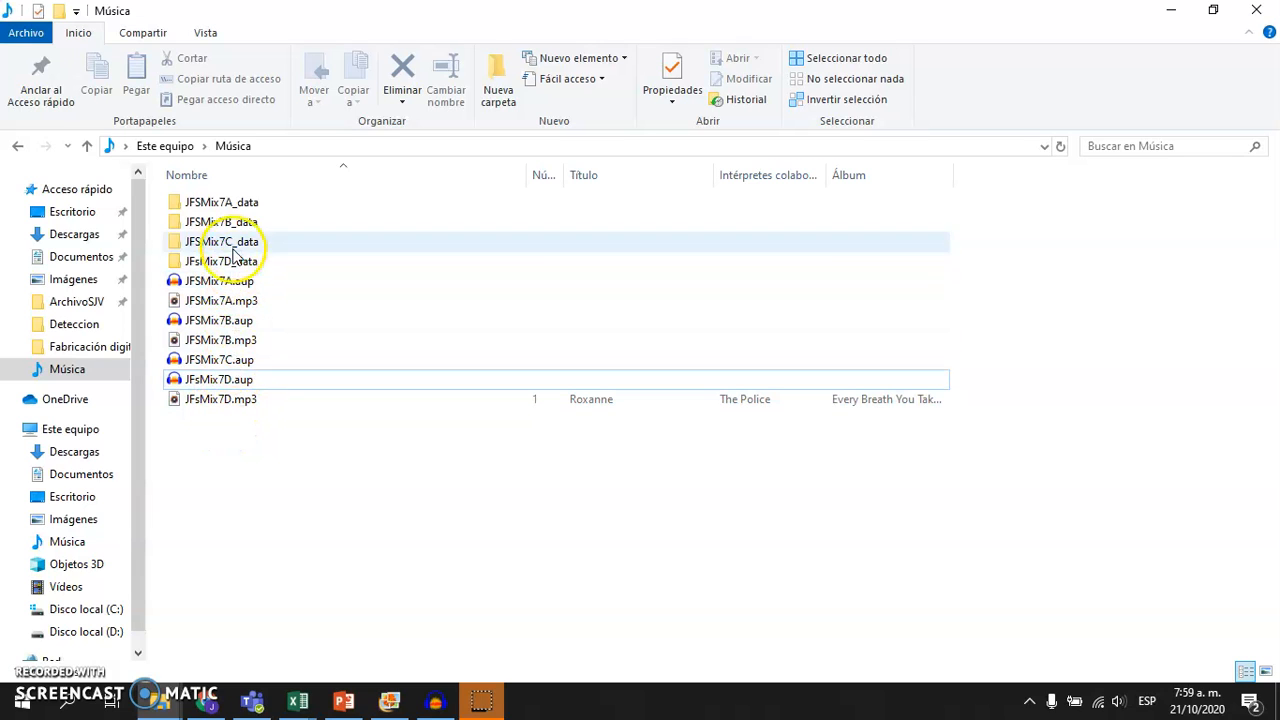
Step: Inspect JFSMix7D.aup and the exported JFSMix7D.mp3 in the Música folder, showing its Roxanne / The Police tags
{"action": "left_click", "coordinate": [220, 380]}
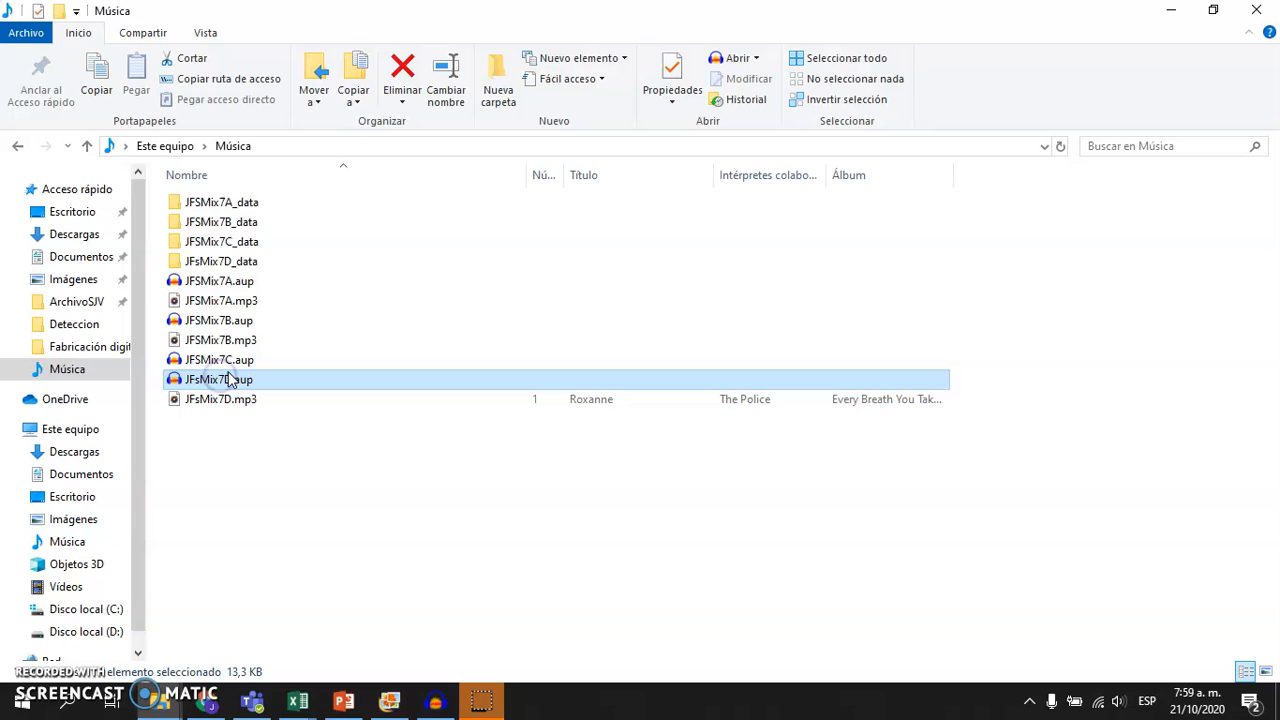
{"action": "left_click", "coordinate": [220, 400]}
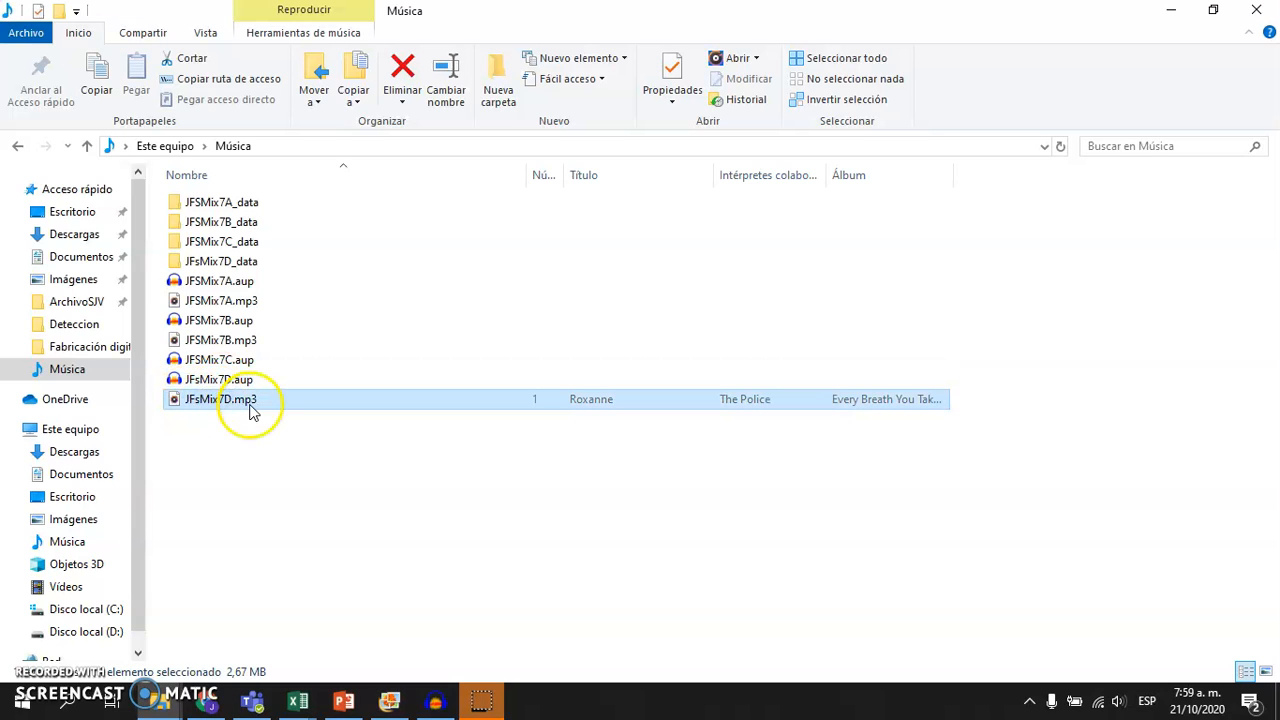
{"action": "mouse_move", "coordinate": [250, 404]}
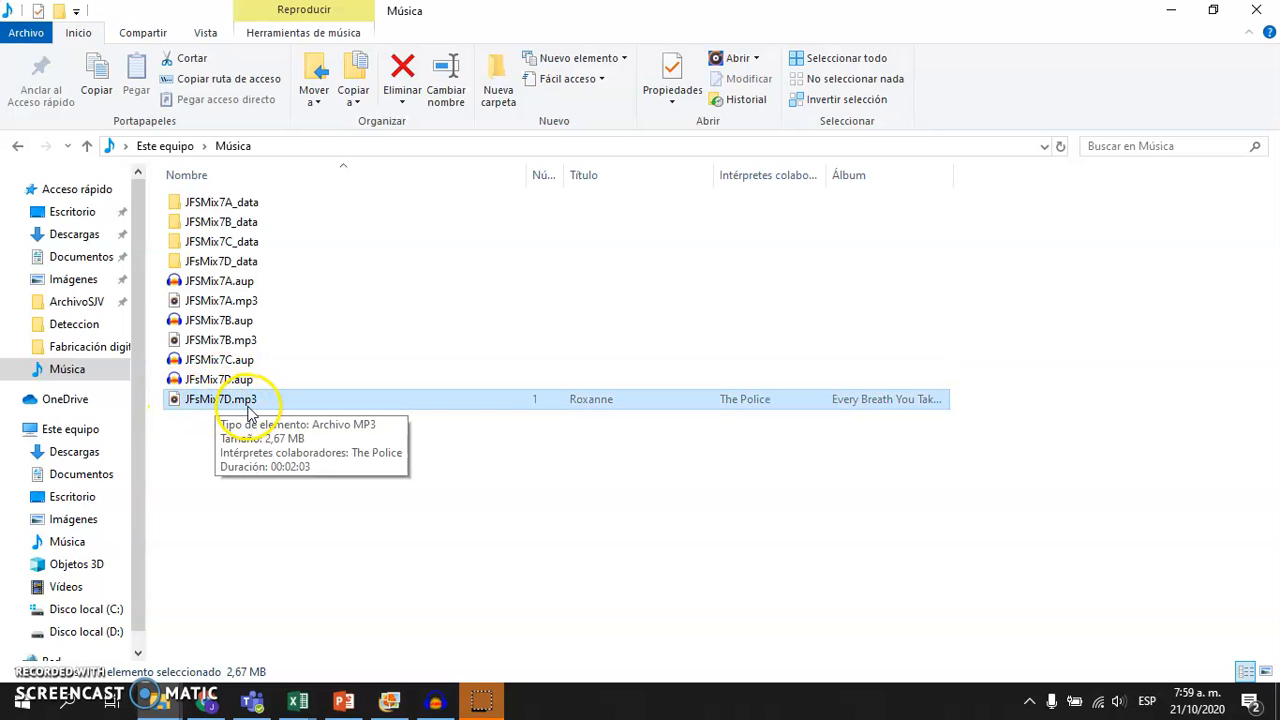
{"action": "mouse_move", "coordinate": [218, 404]}
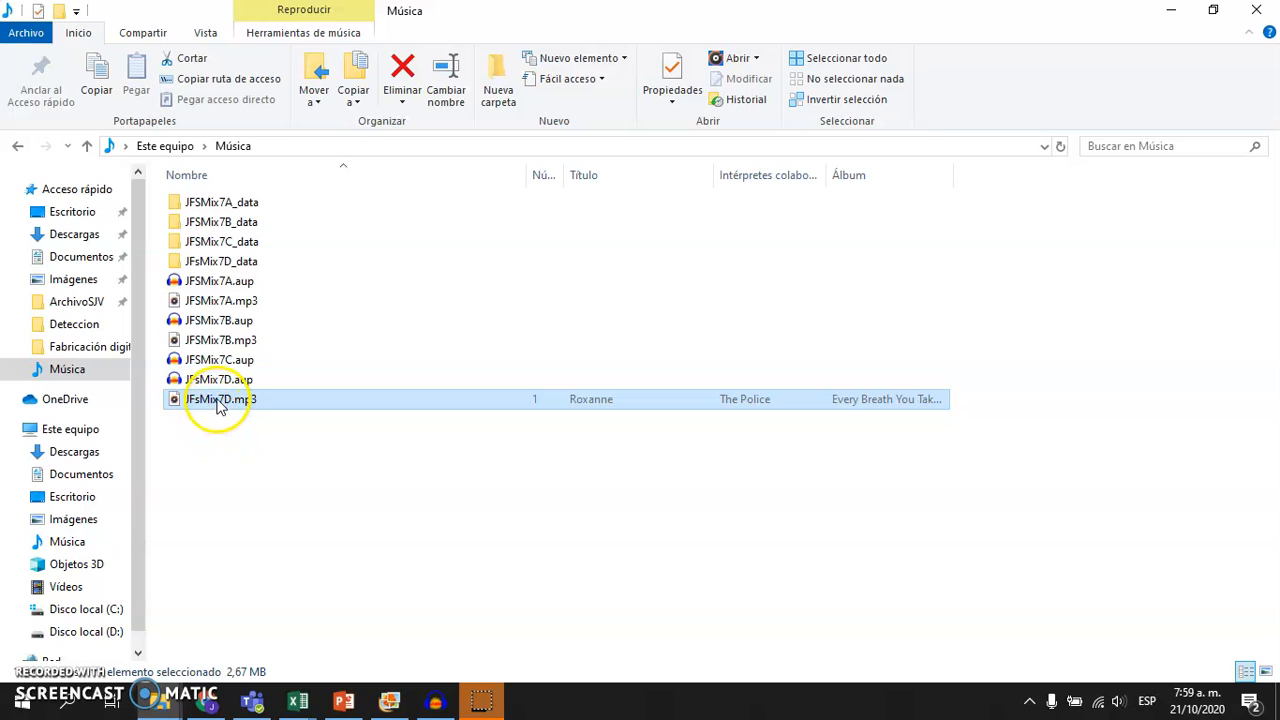
{"action": "left_click", "coordinate": [220, 380]}
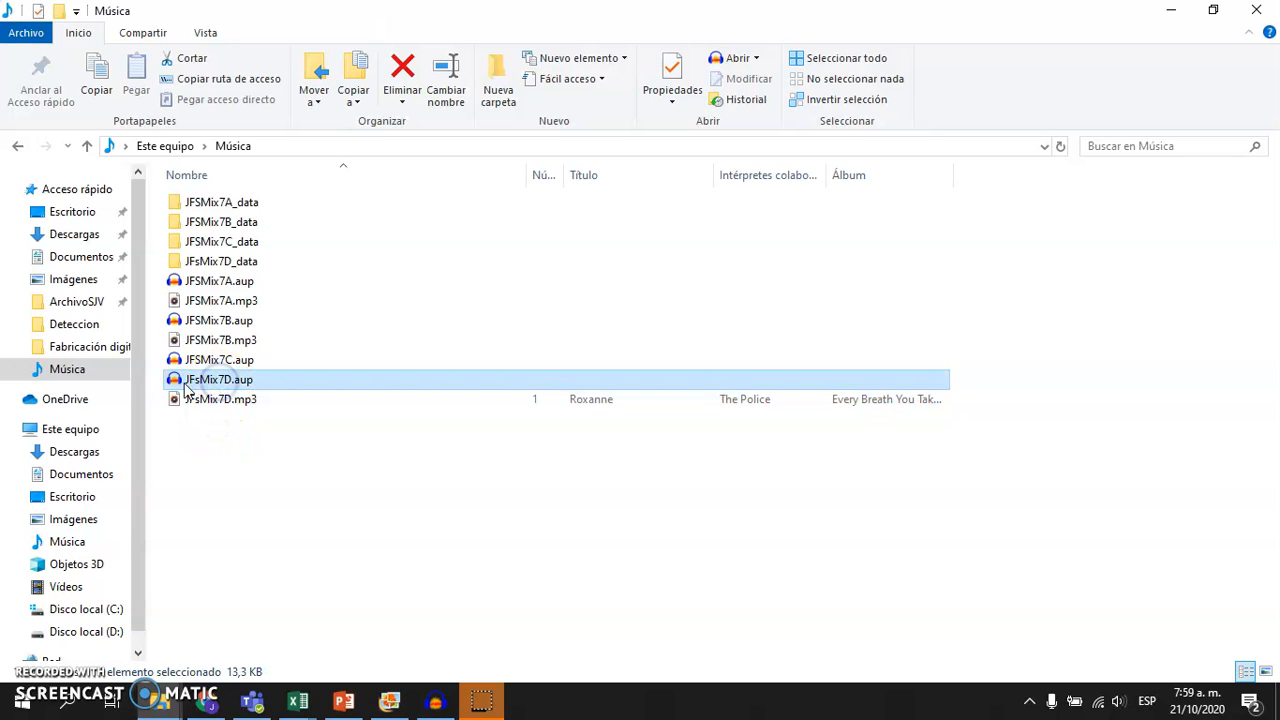
{"action": "mouse_move", "coordinate": [216, 388]}
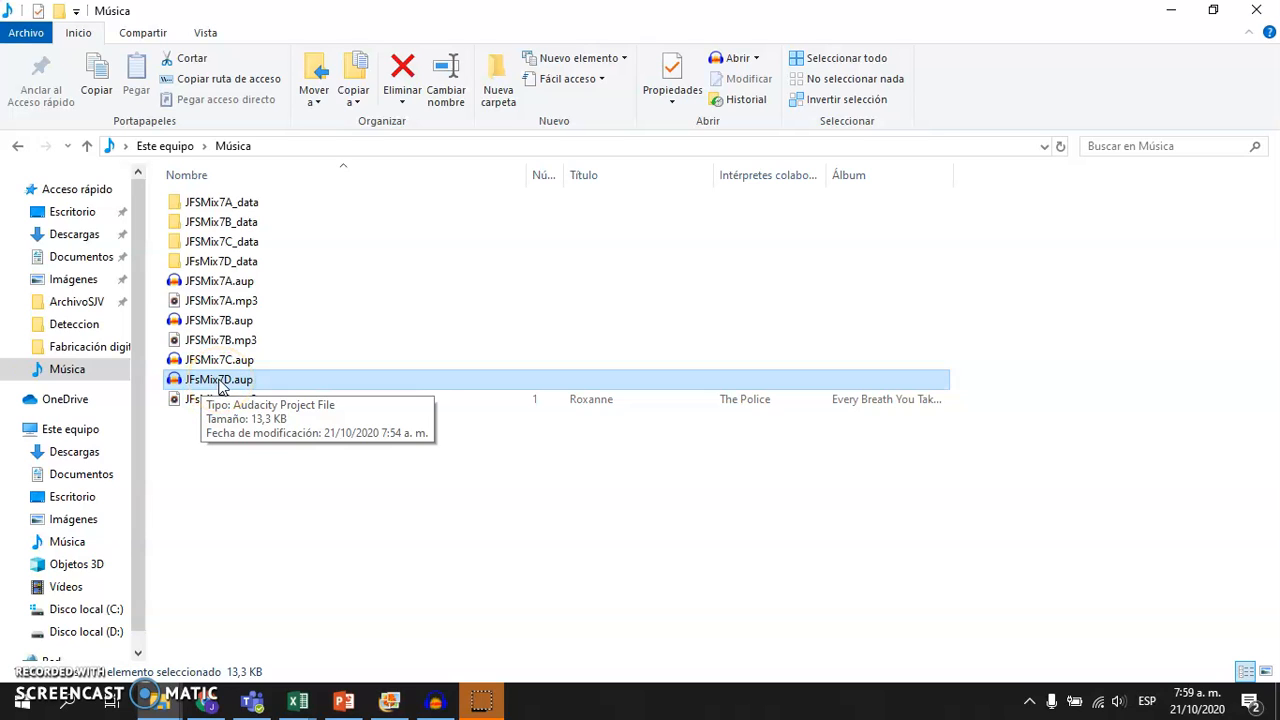
{"action": "left_click", "coordinate": [220, 260]}
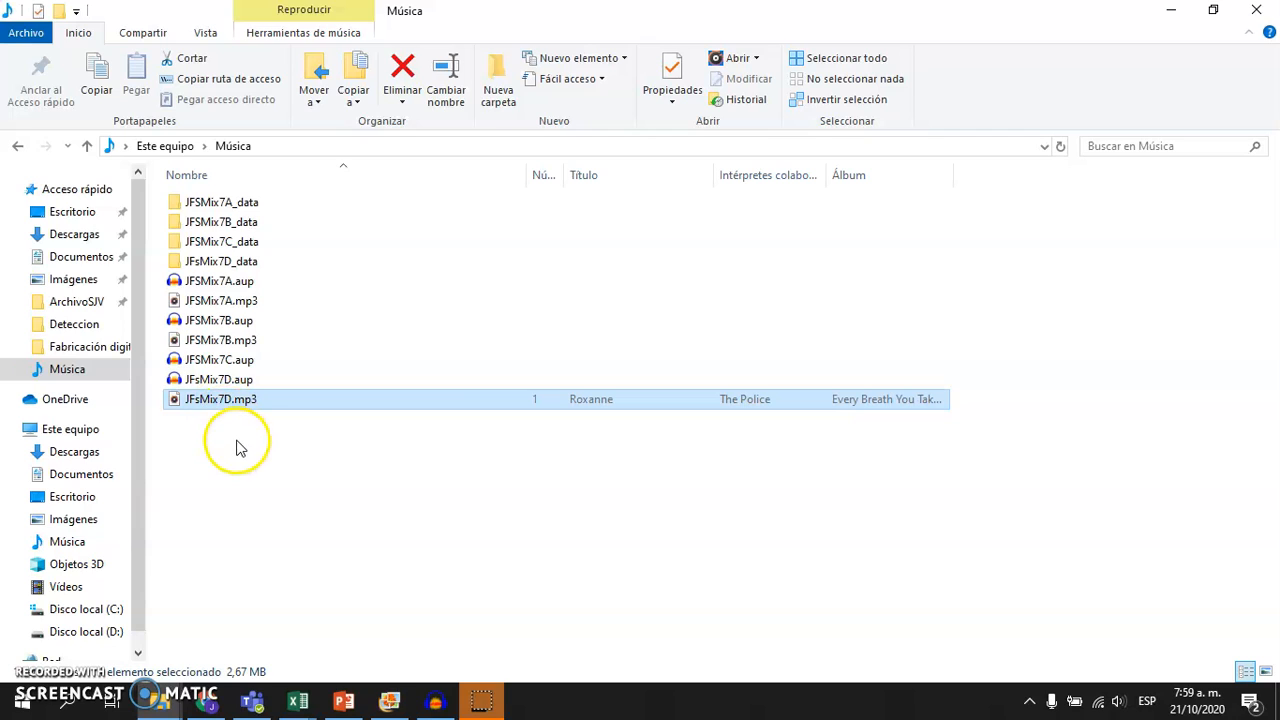
{"action": "mouse_move", "coordinate": [224, 404]}
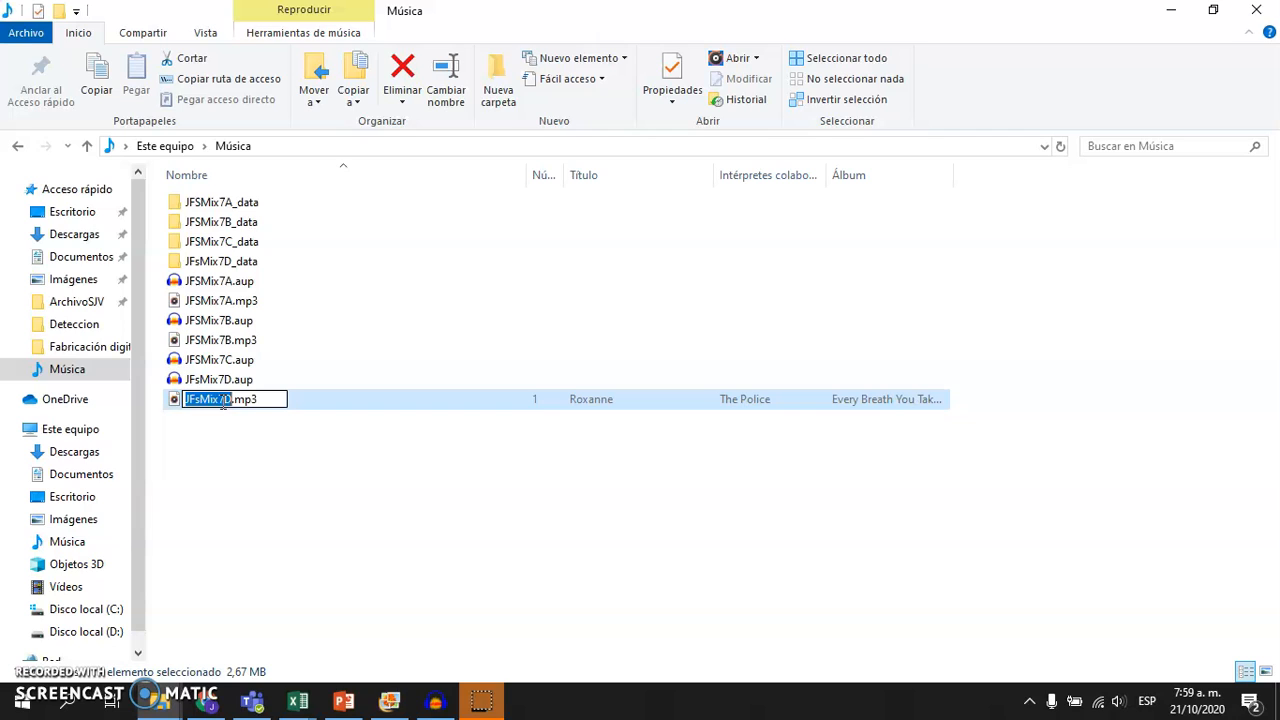
{"action": "left_click", "coordinate": [222, 442]}
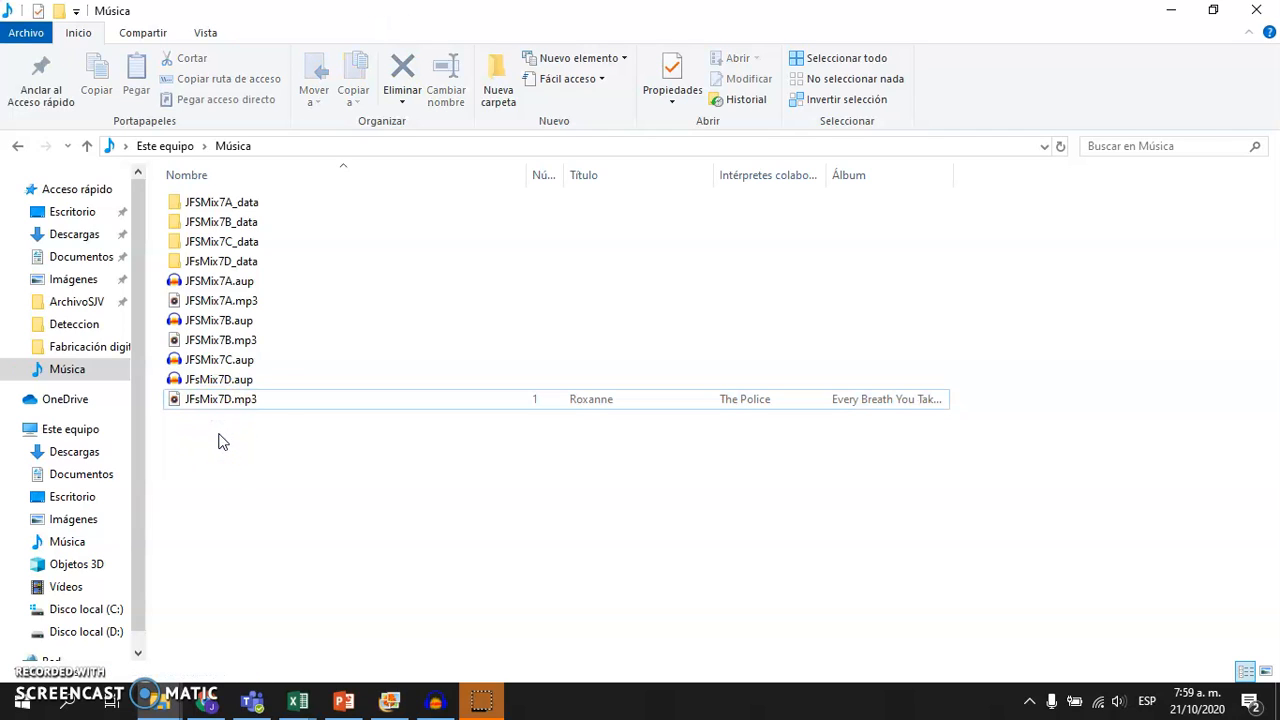